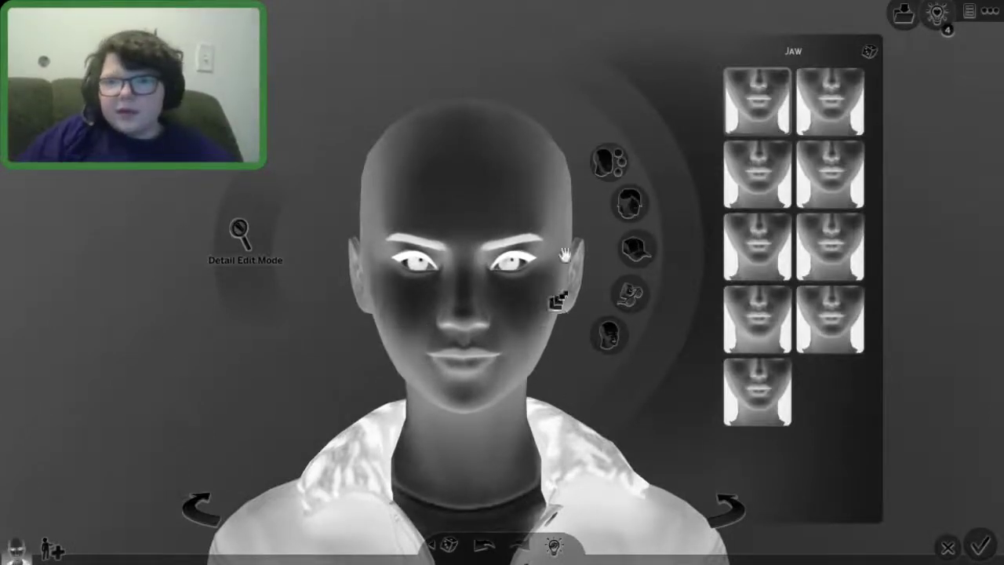
pyautogui.moveTo(631, 251)
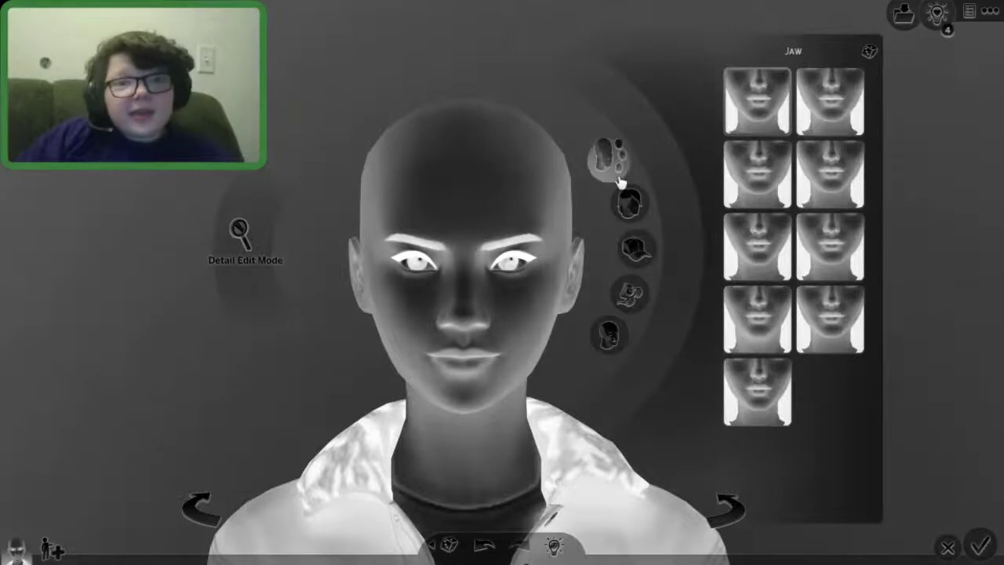
# Preview skin detail overlays and apply a speckled under-eye detail in a chosen shade
pyautogui.click(655, 160)
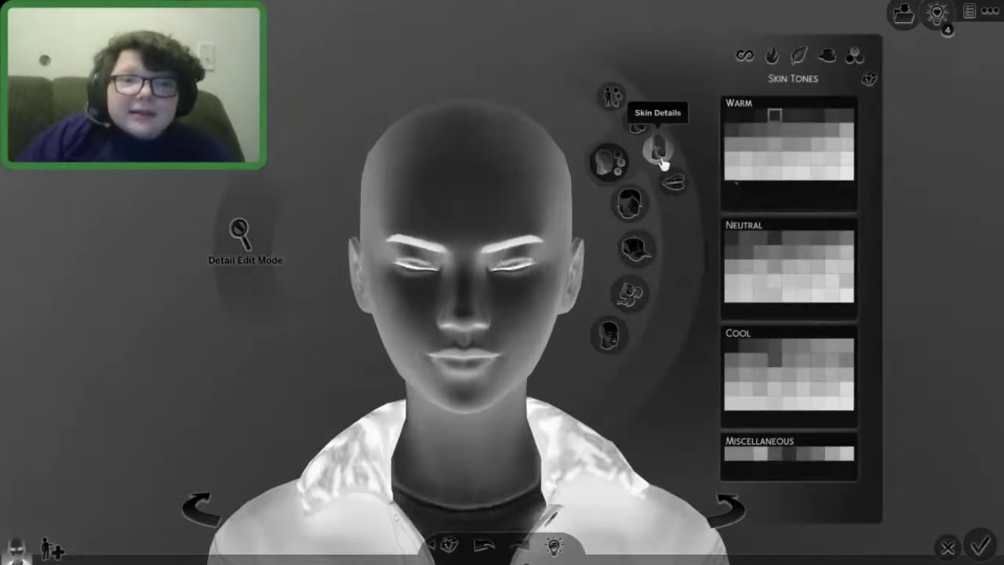
pyautogui.click(661, 148)
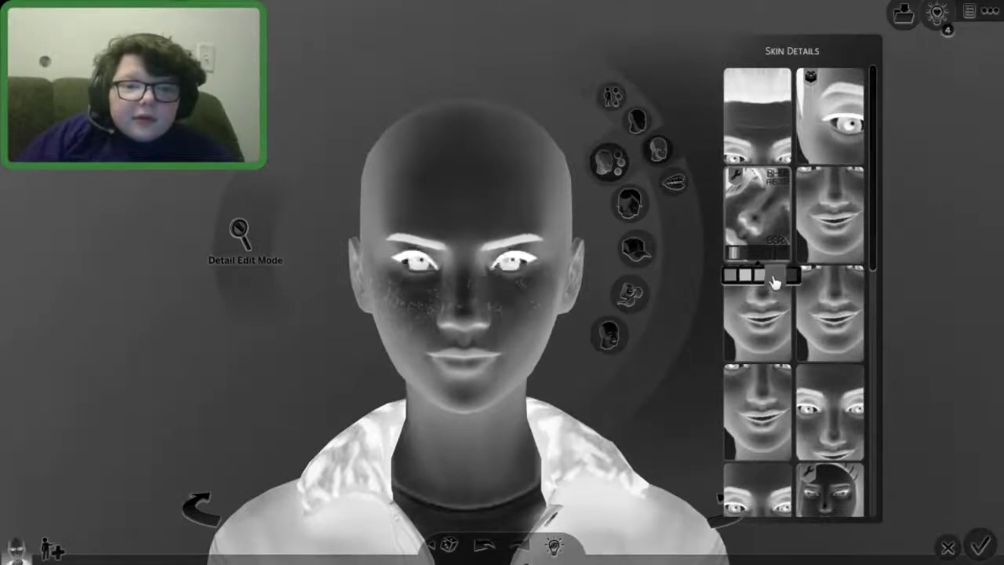
pyautogui.click(769, 276)
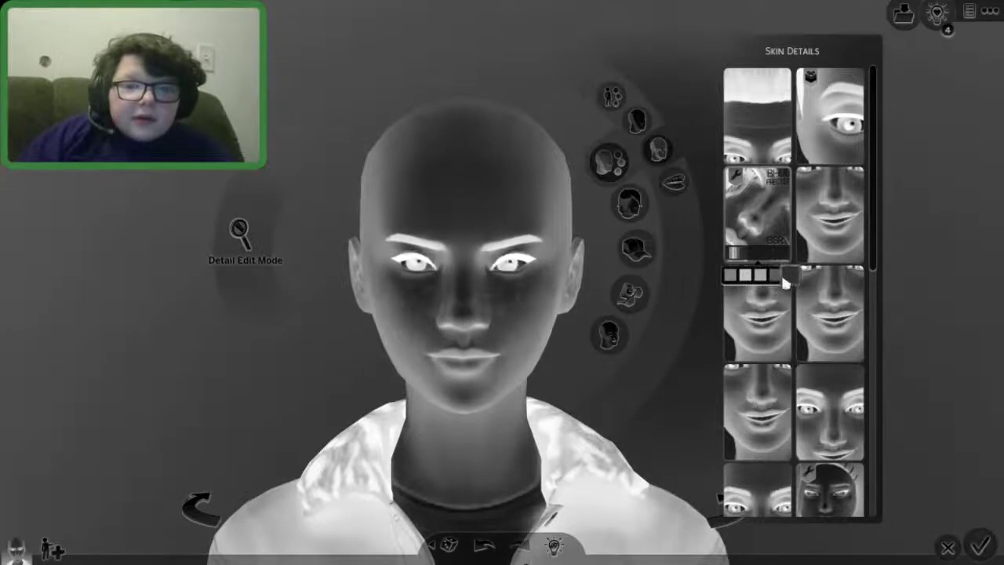
pyautogui.scroll(-3)
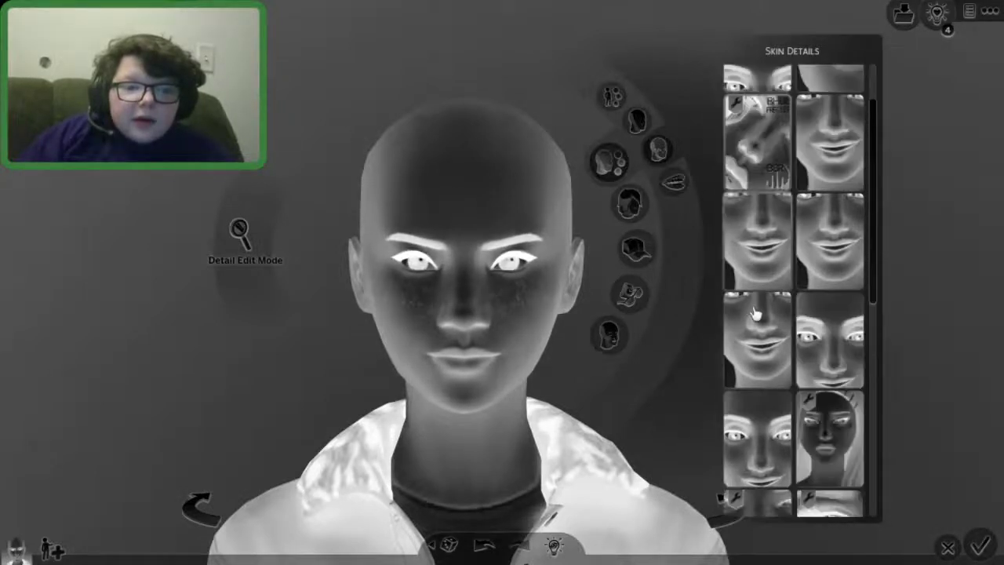
pyautogui.scroll(-3)
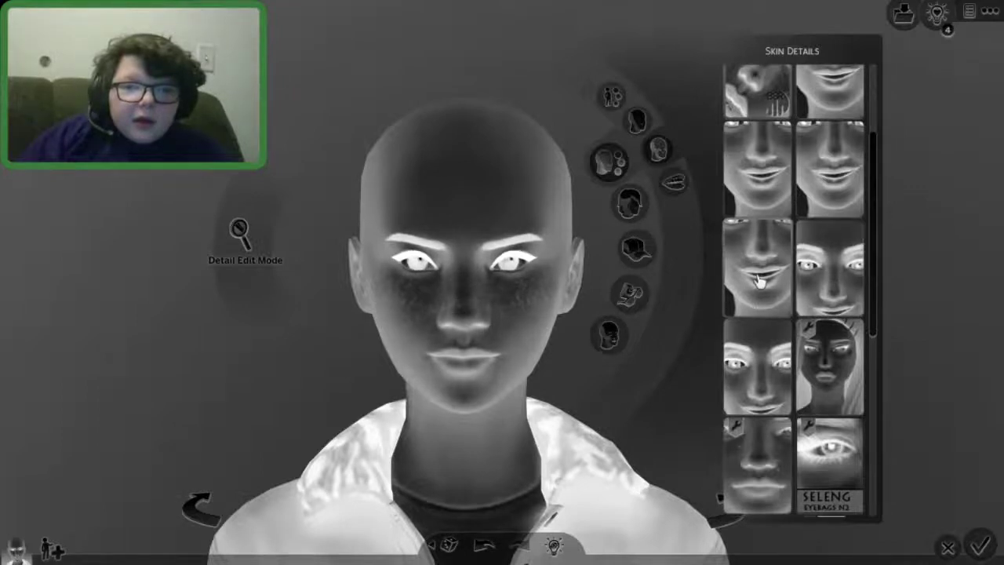
pyautogui.scroll(-3)
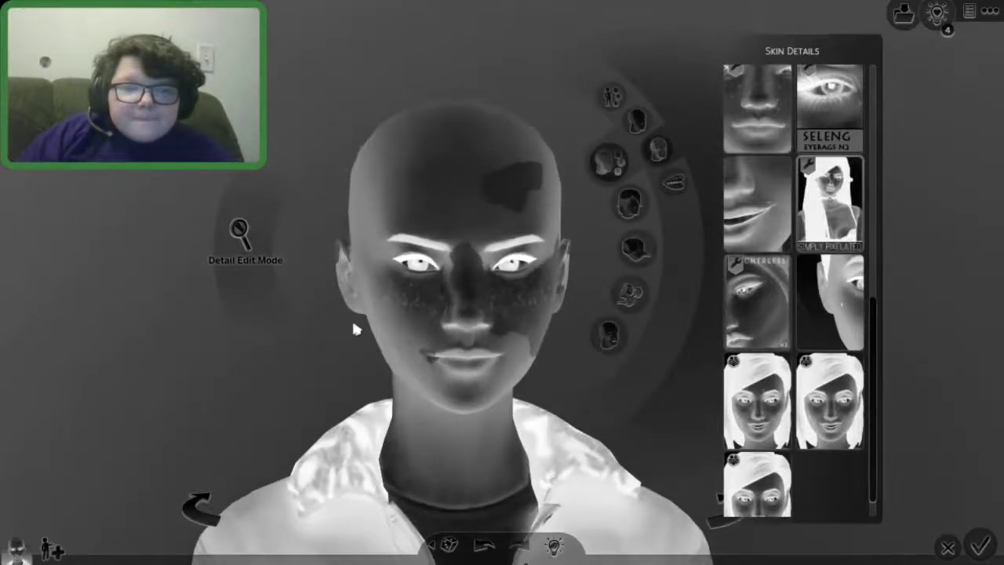
pyautogui.click(829, 205)
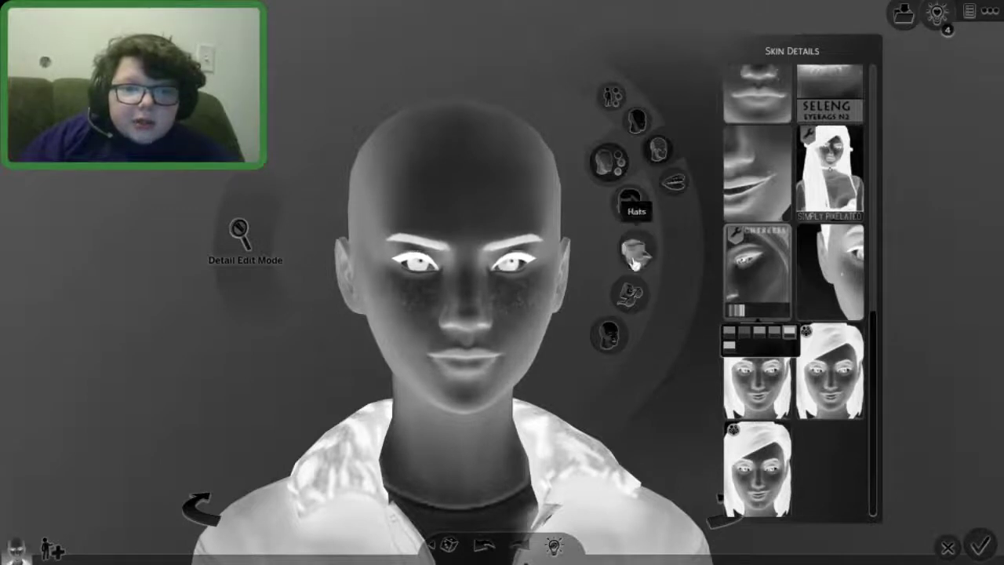
# Browse the hats and hairstyles list
pyautogui.click(634, 207)
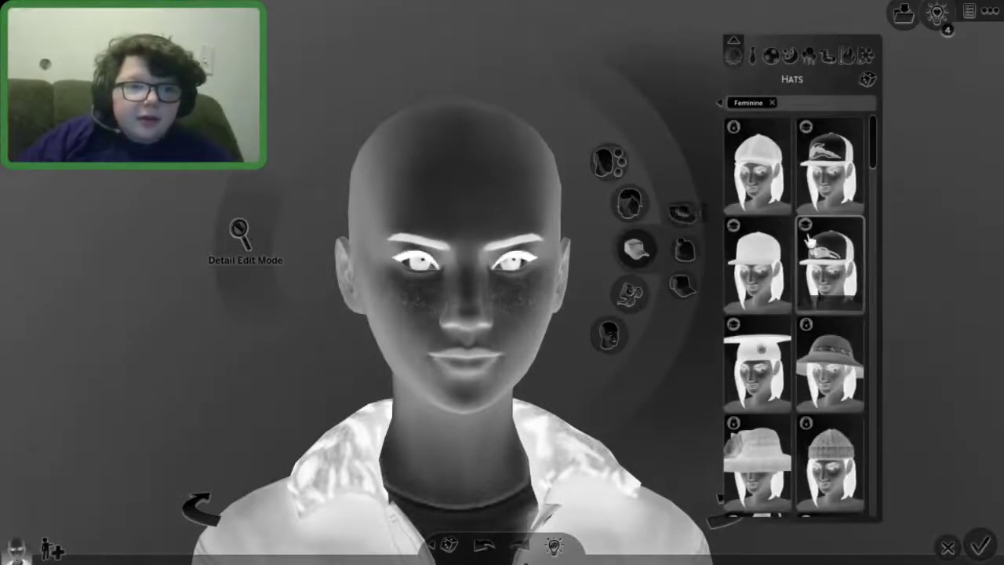
pyautogui.scroll(-3)
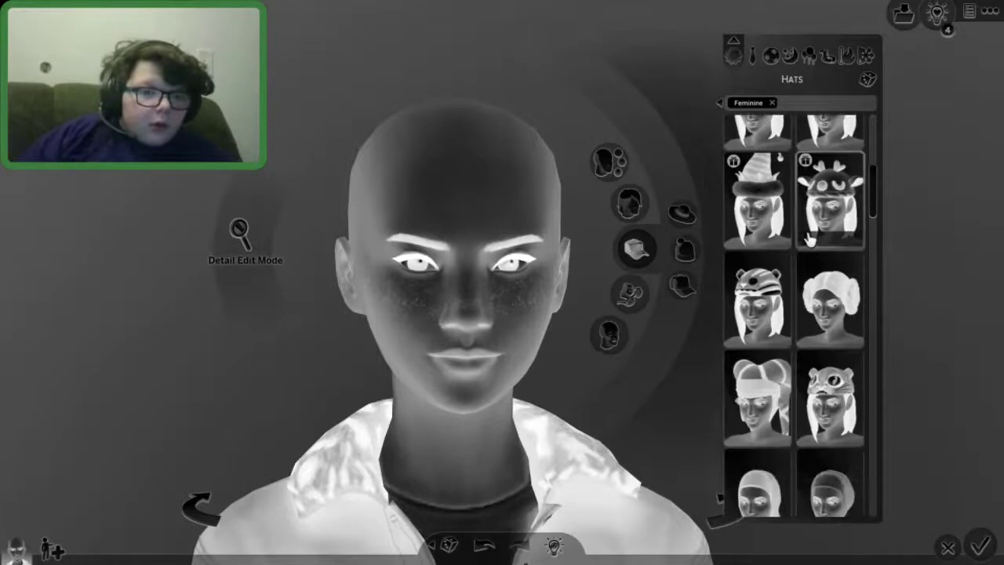
pyautogui.scroll(-3)
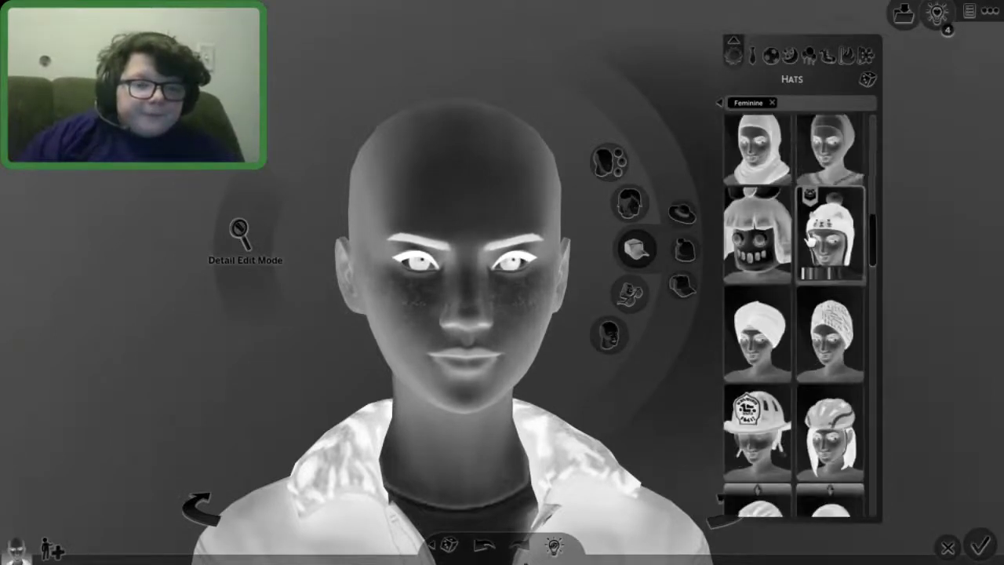
pyautogui.scroll(-3)
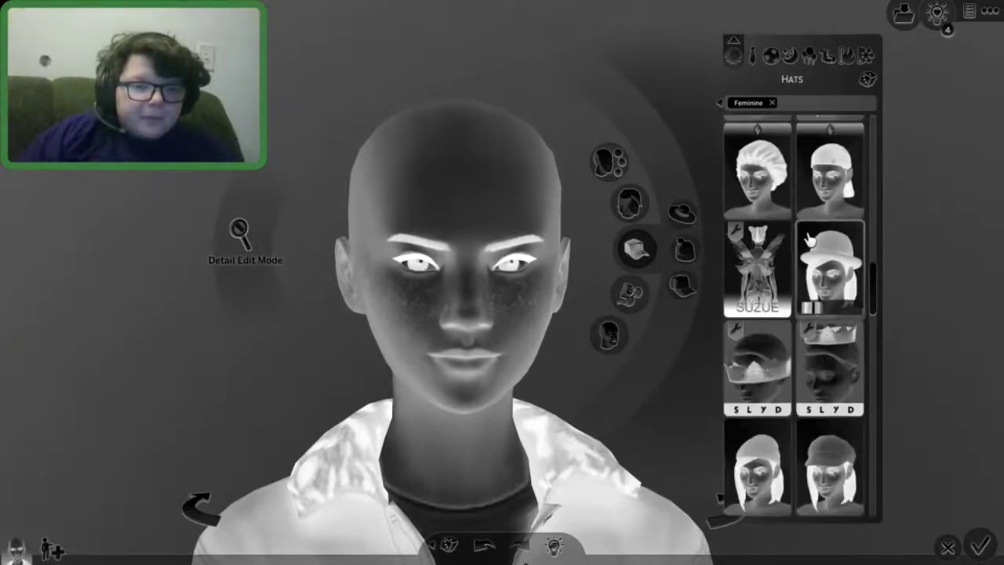
pyautogui.scroll(-3)
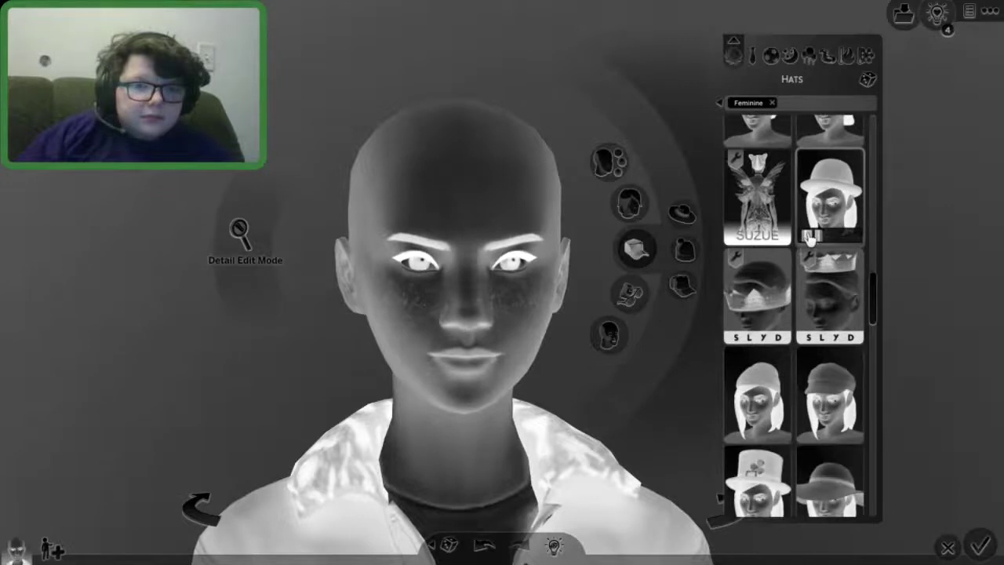
pyautogui.scroll(-3)
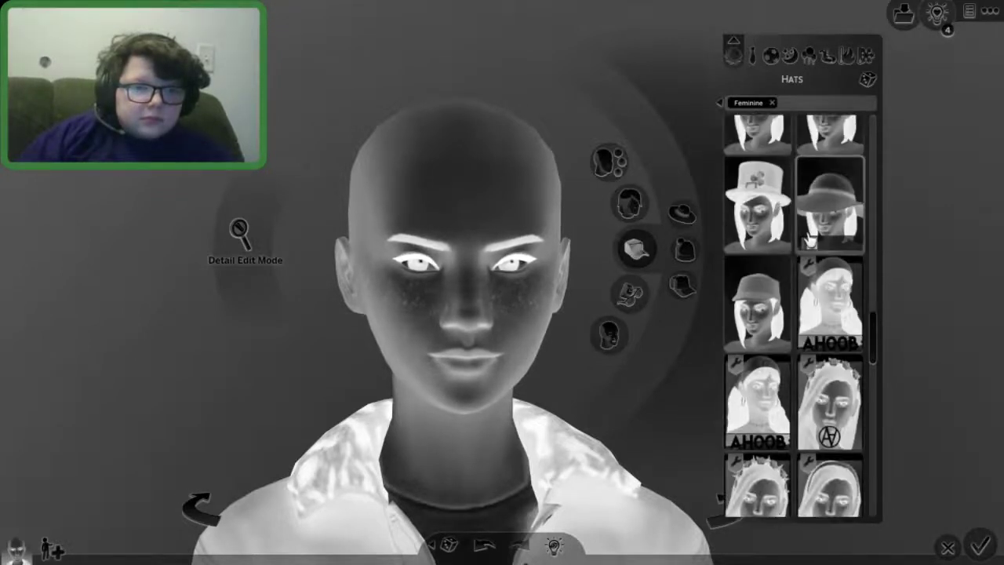
pyautogui.scroll(-3)
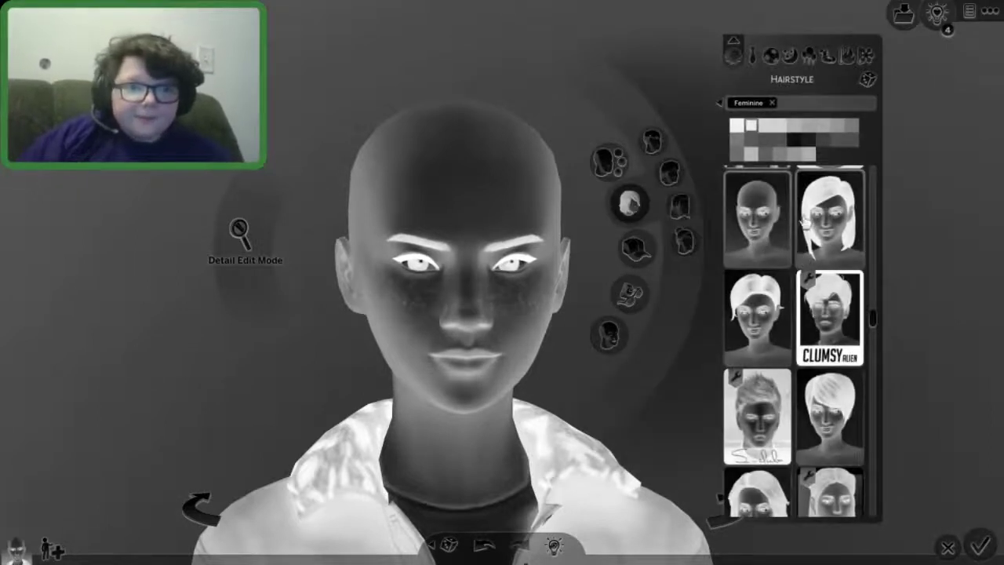
# Filter hairstyles to Custom Content and put a big curly hairstyle on the Sim
pyautogui.click(722, 103)
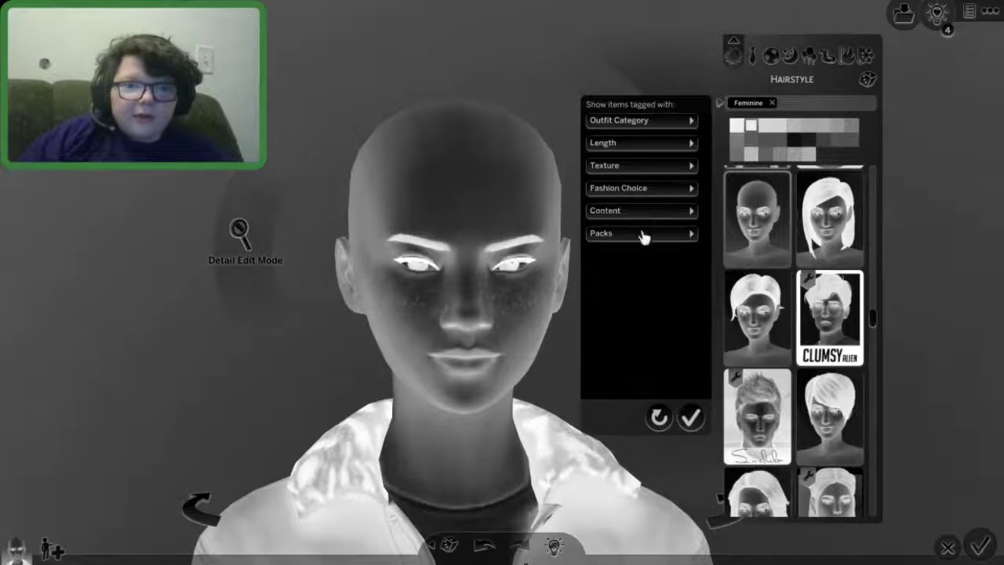
pyautogui.click(641, 233)
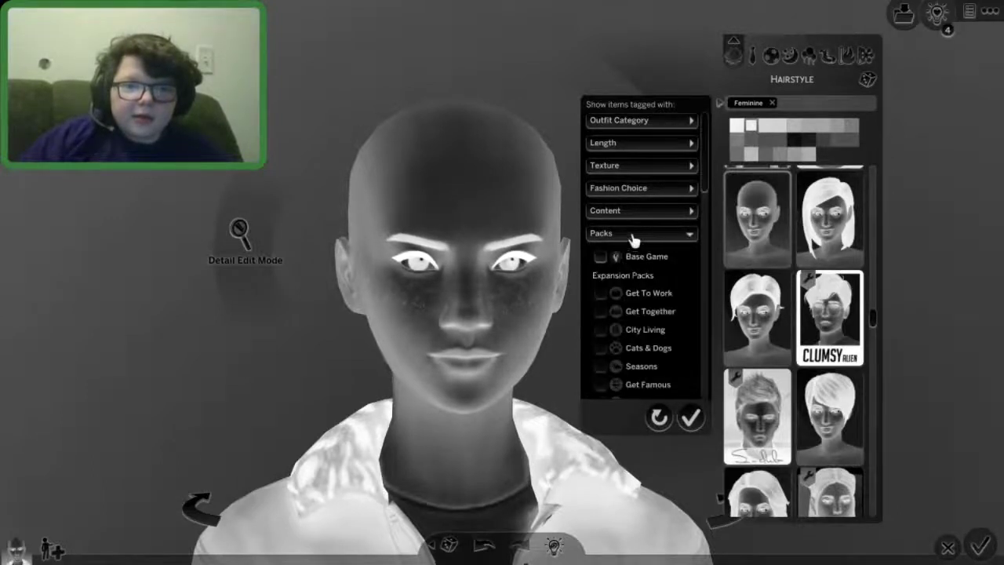
pyautogui.click(641, 210)
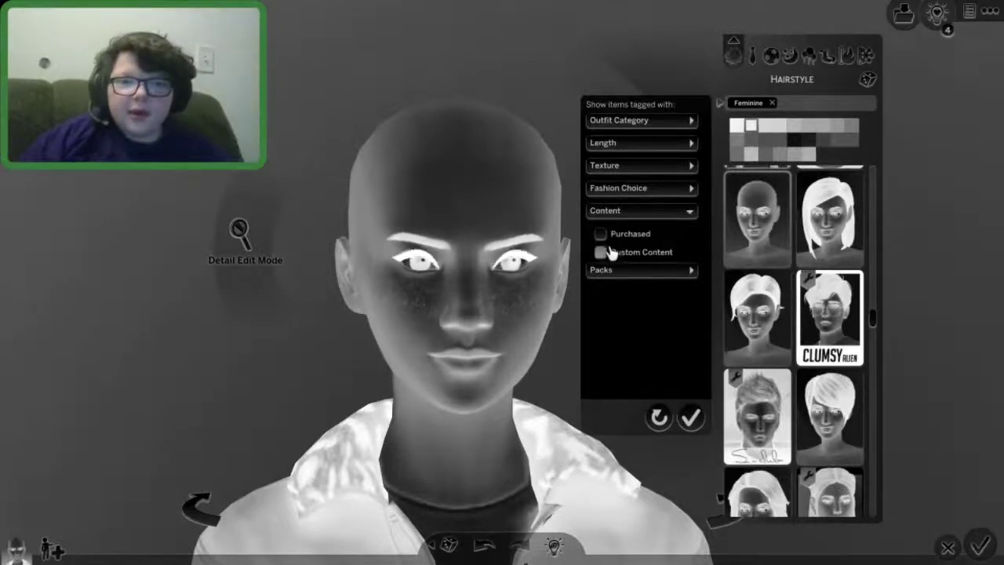
pyautogui.click(597, 252)
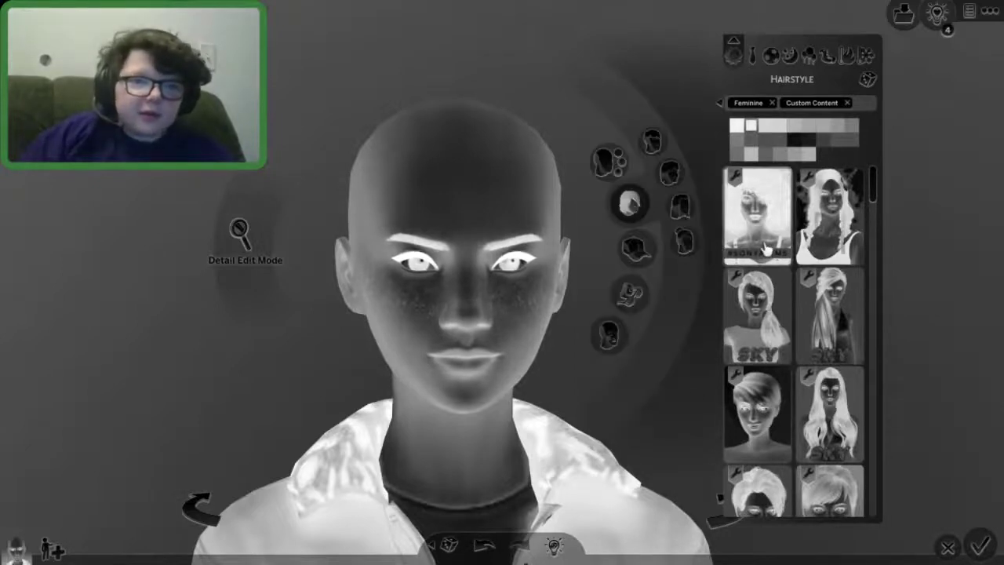
pyautogui.click(758, 216)
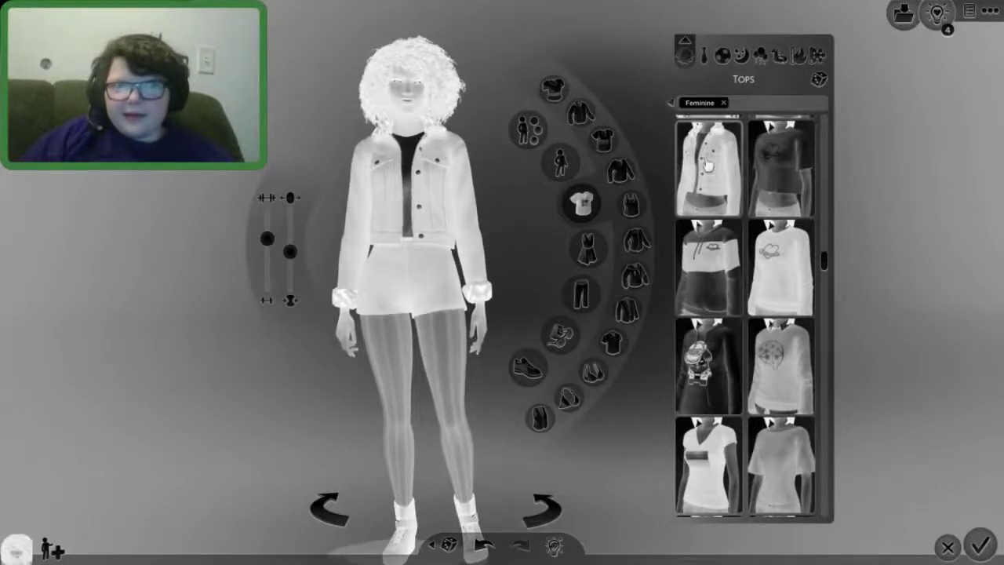
# Scroll the clothing lists for a light top, dark jacket and cuffed jeans
pyautogui.scroll(-3)
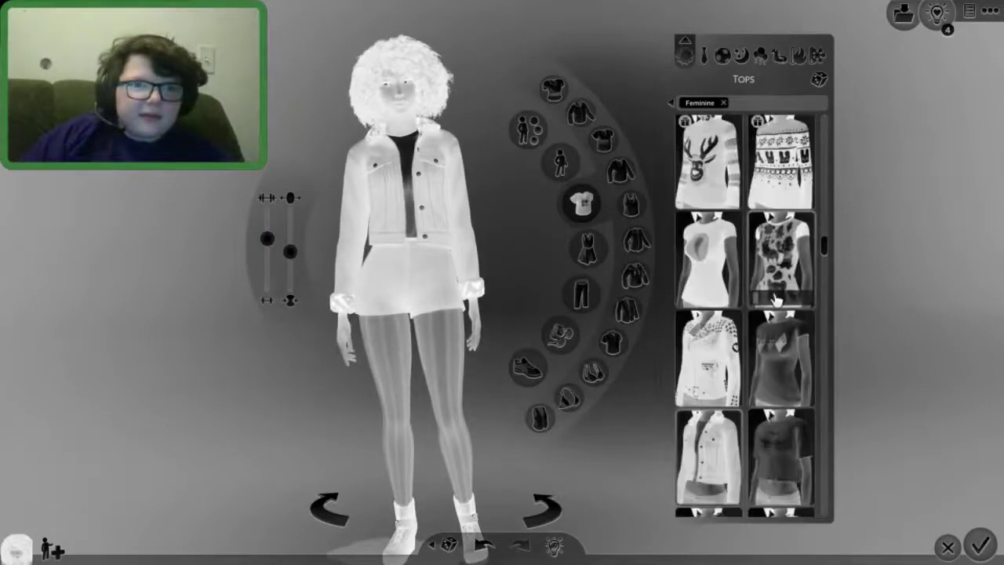
pyautogui.scroll(-3)
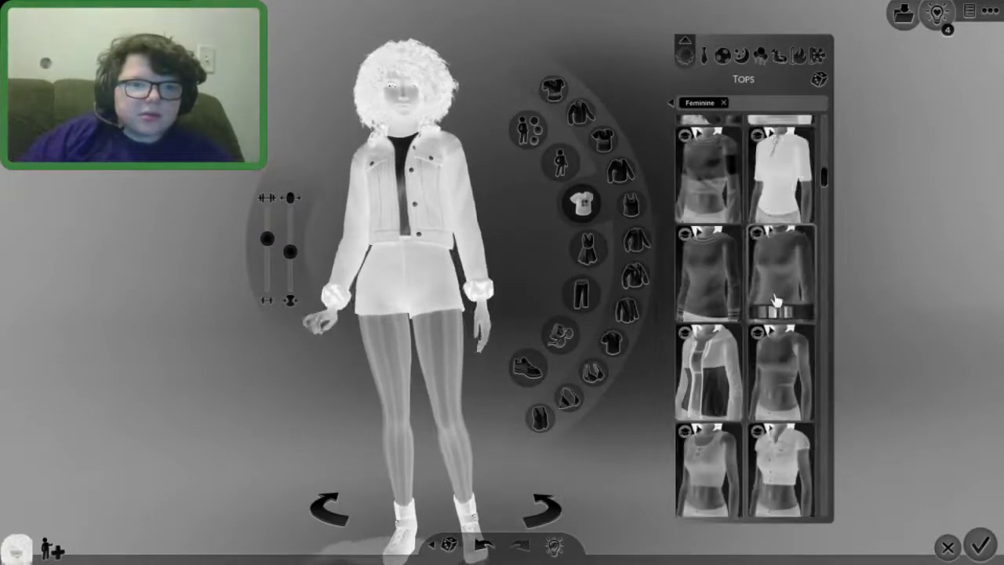
pyautogui.scroll(-3)
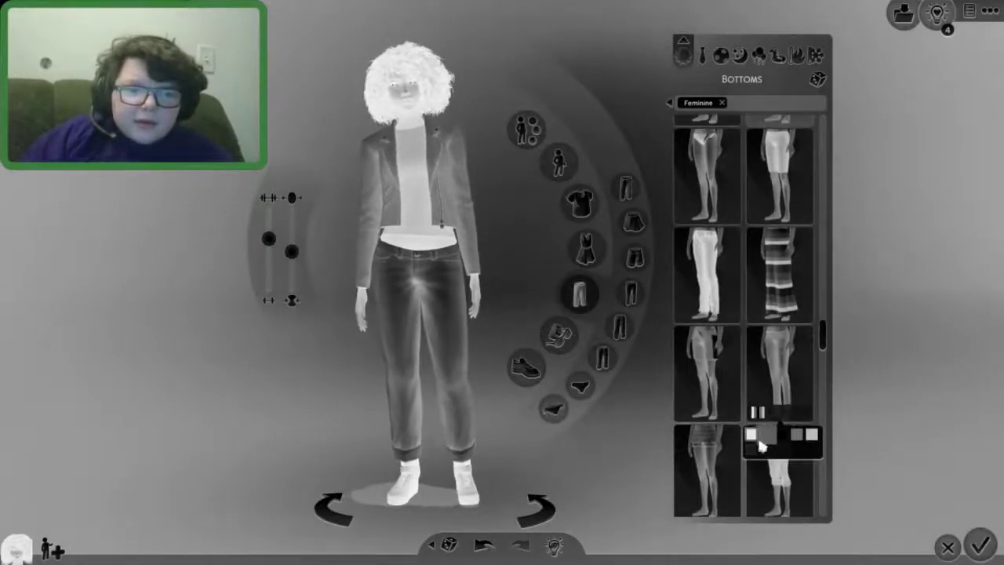
# Switch to light ripped jeans and browse the shoe choices
pyautogui.click(750, 436)
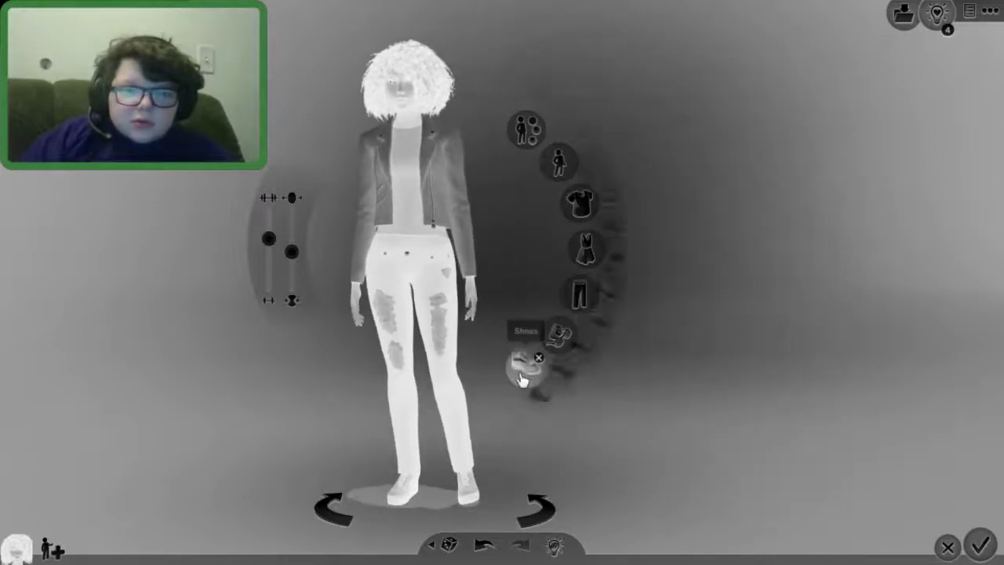
pyautogui.click(524, 365)
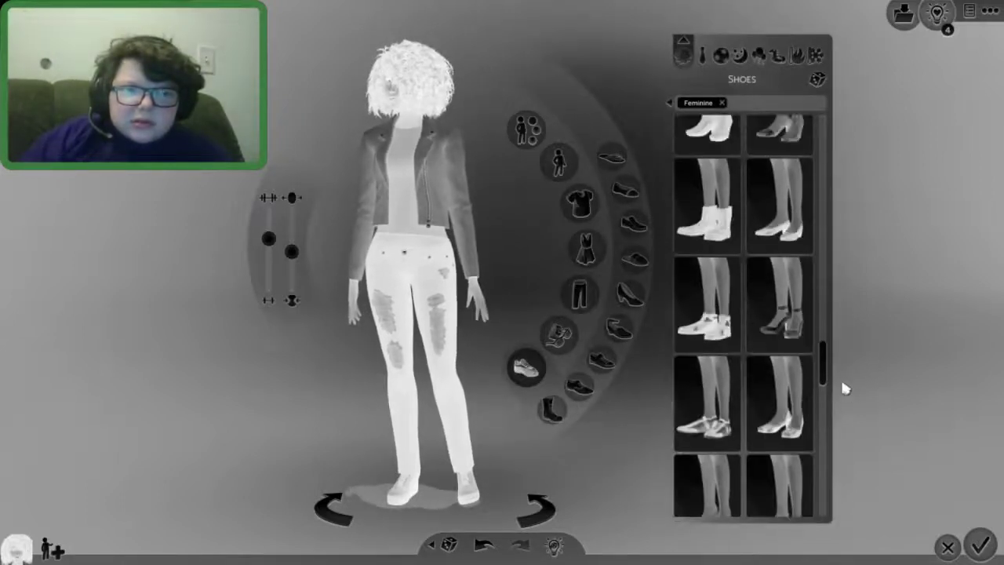
pyautogui.scroll(-3)
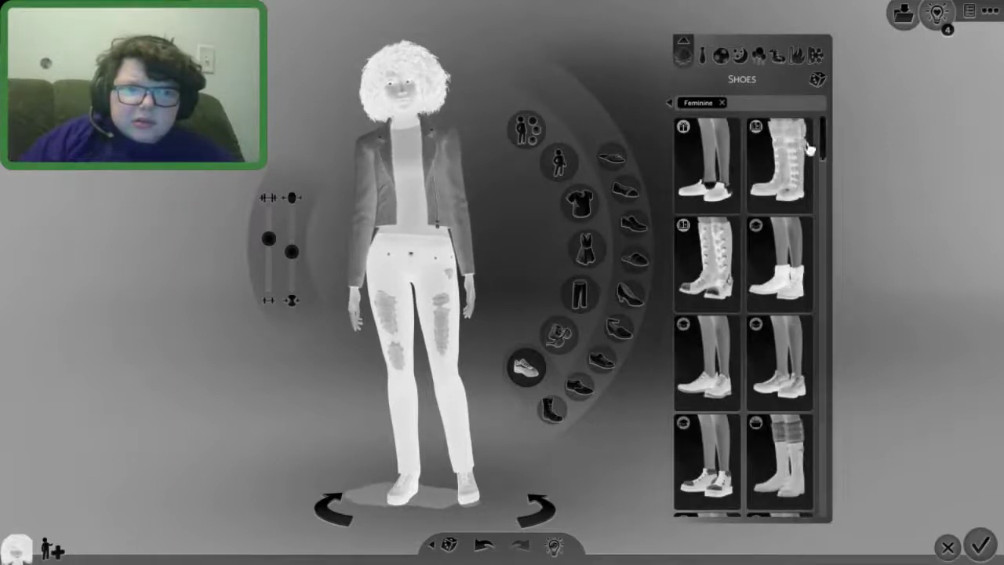
pyautogui.scroll(-3)
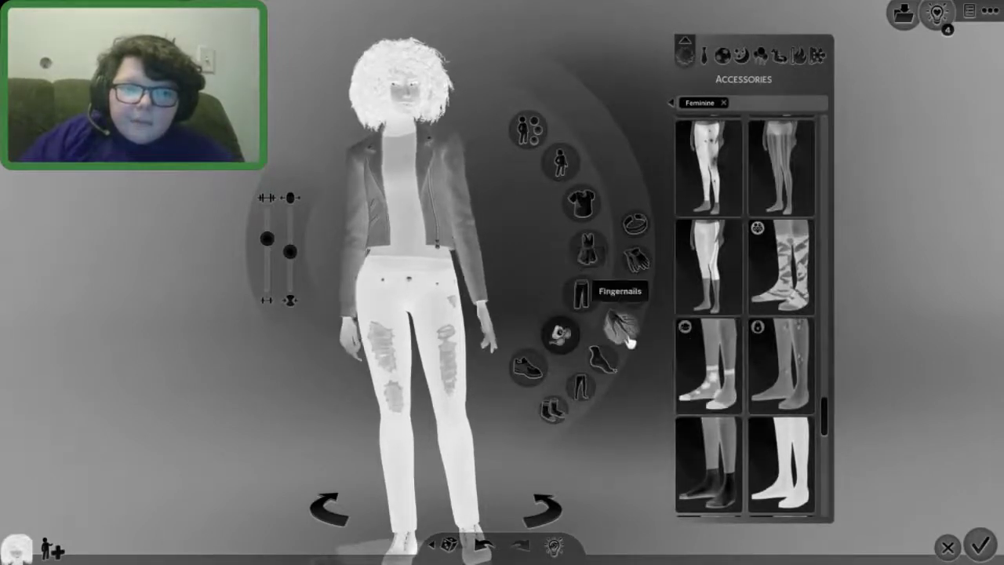
# Try a fingernail style and preview gloves on the Sim
pyautogui.click(581, 291)
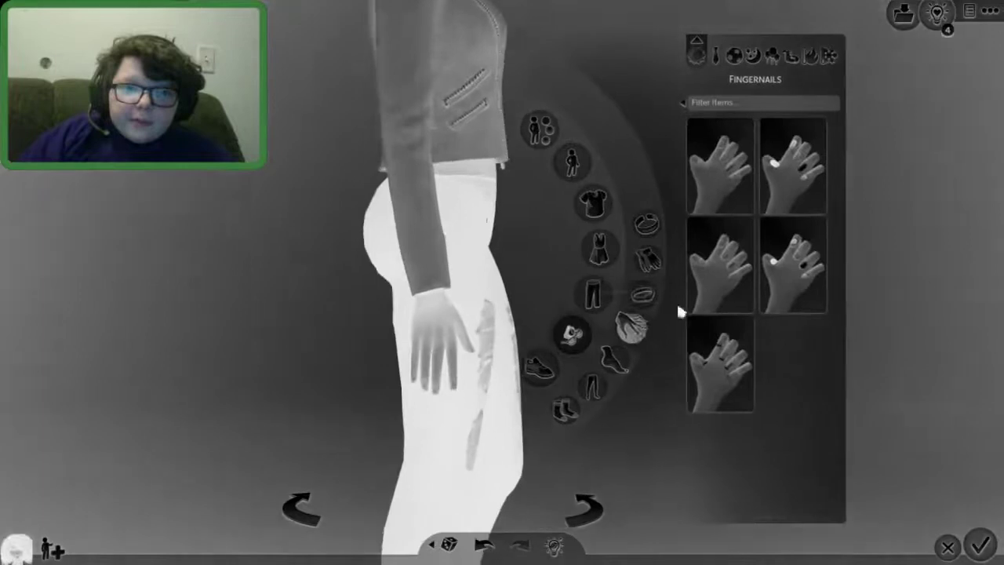
pyautogui.click(724, 165)
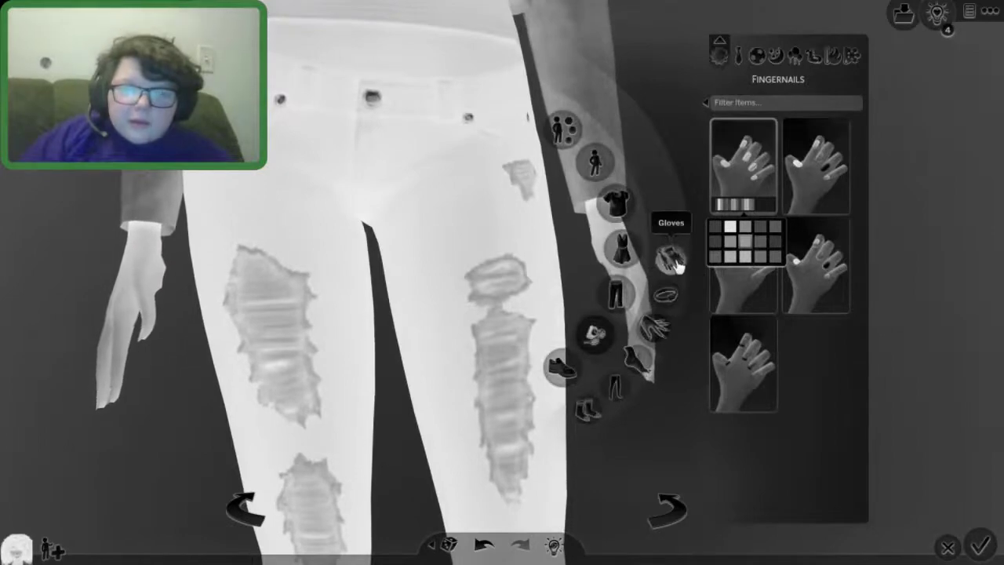
pyautogui.click(674, 255)
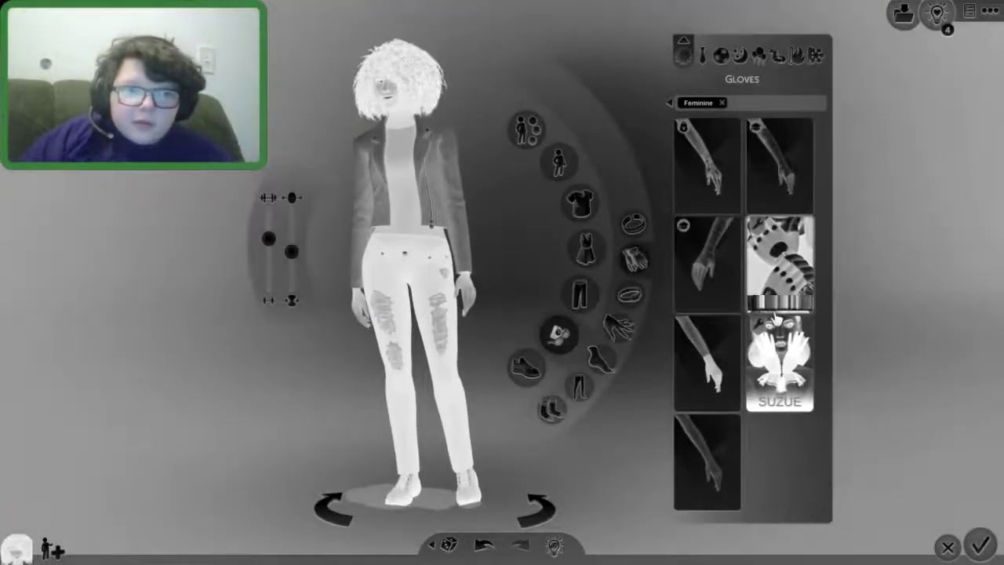
pyautogui.click(779, 267)
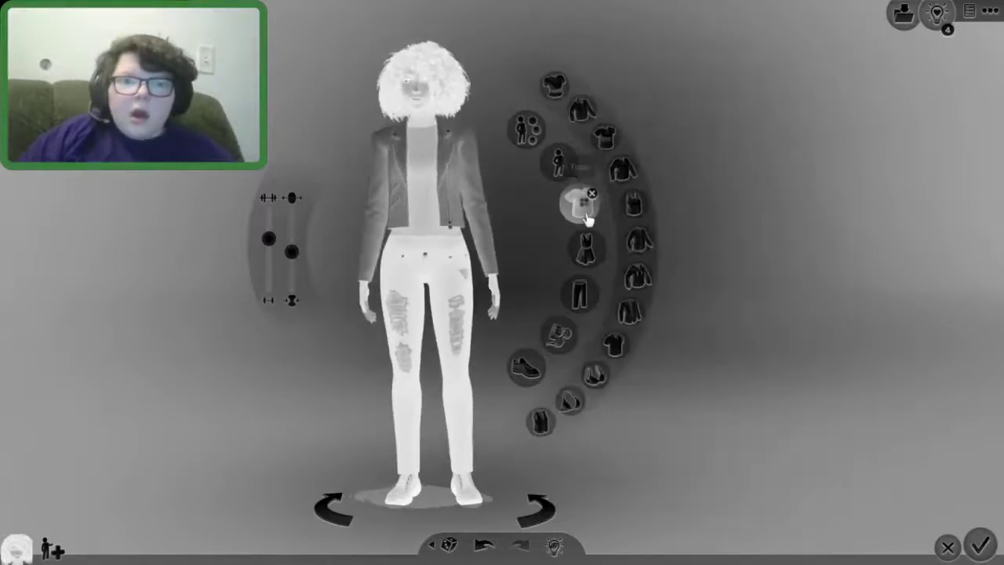
pyautogui.click(584, 210)
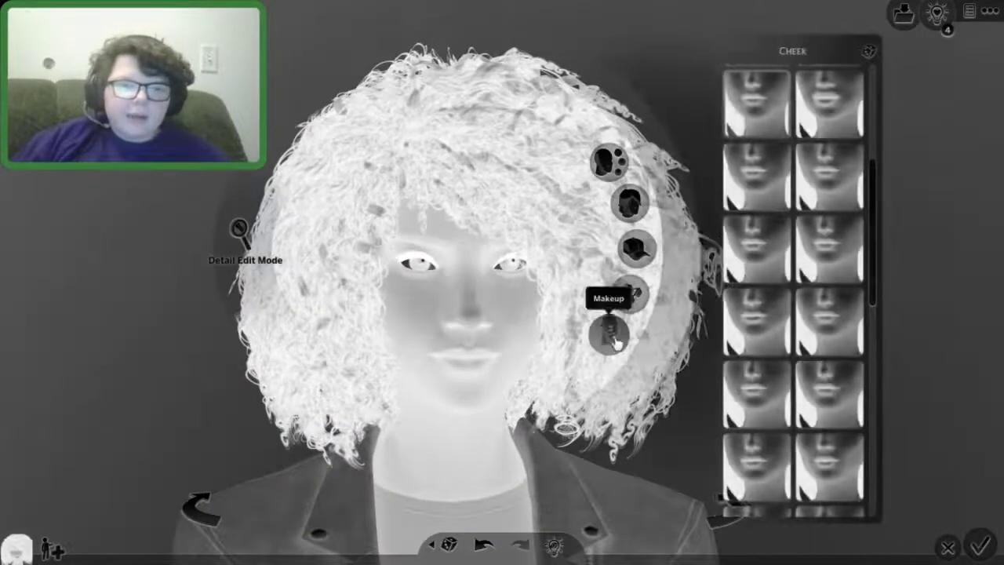
# Apply an eyeshadow look and try two eyeliner styles on the Sim
pyautogui.click(612, 345)
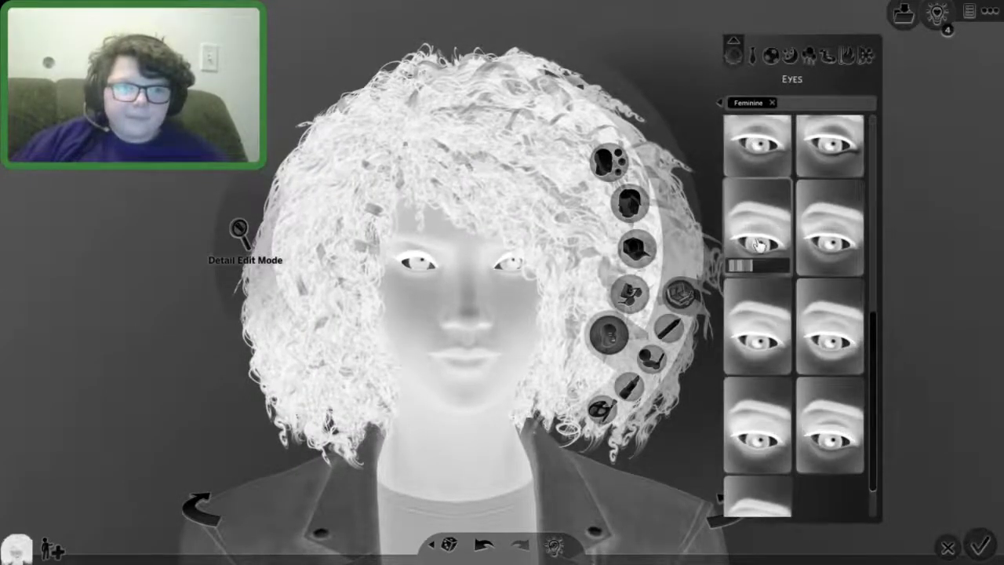
pyautogui.click(760, 242)
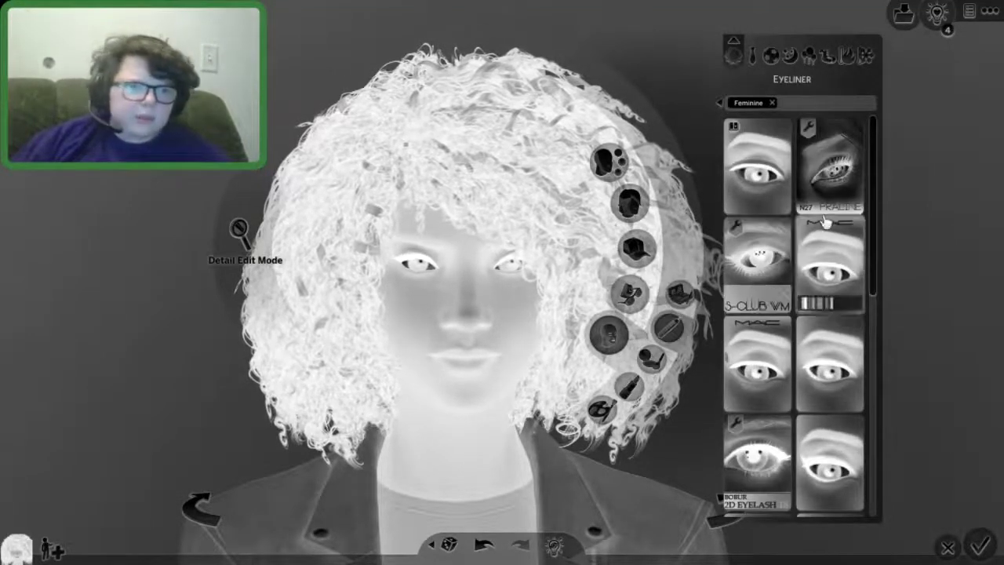
pyautogui.click(838, 165)
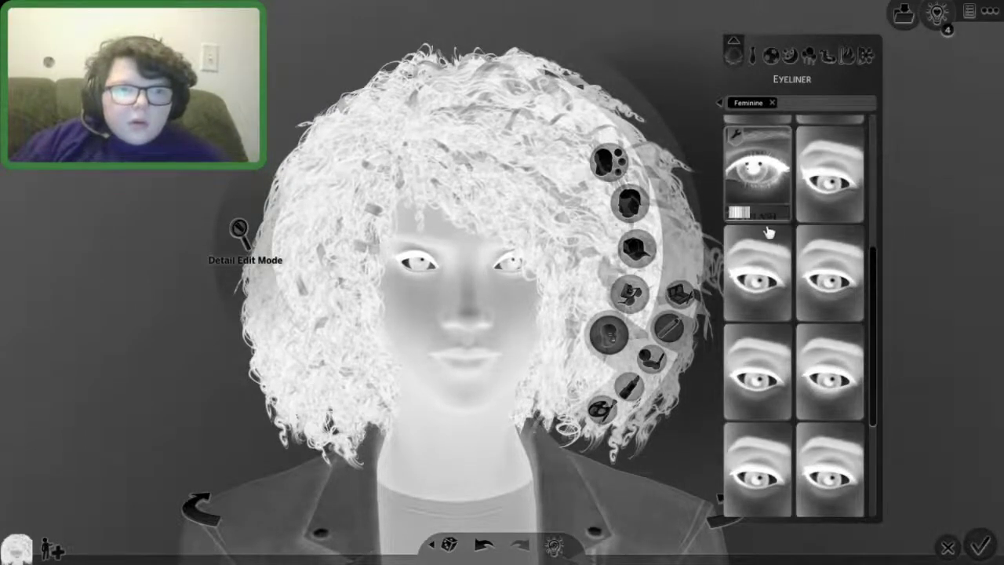
pyautogui.click(751, 173)
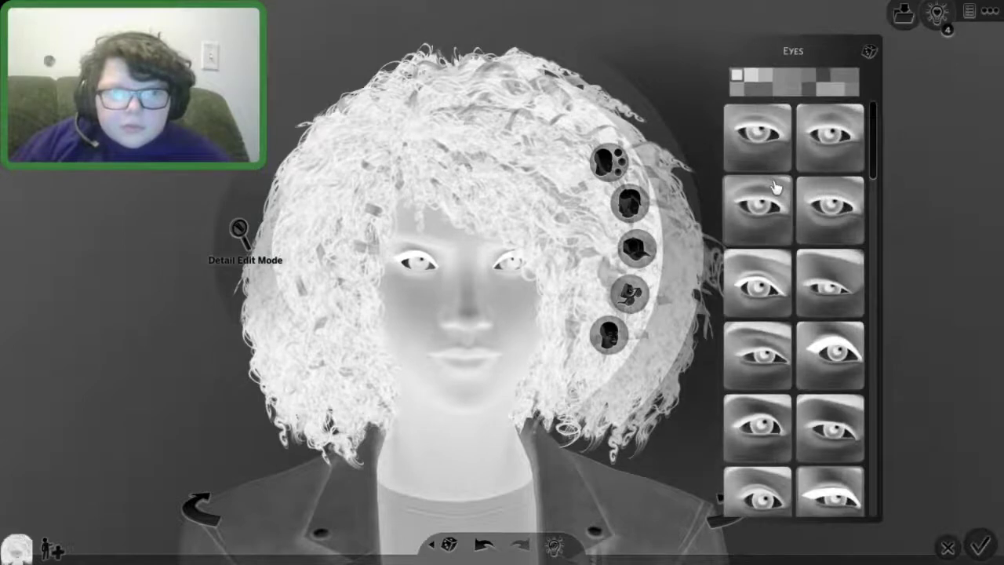
# Add the eye-bags skin detail under her eyes, then zoom out to full body
pyautogui.click(830, 133)
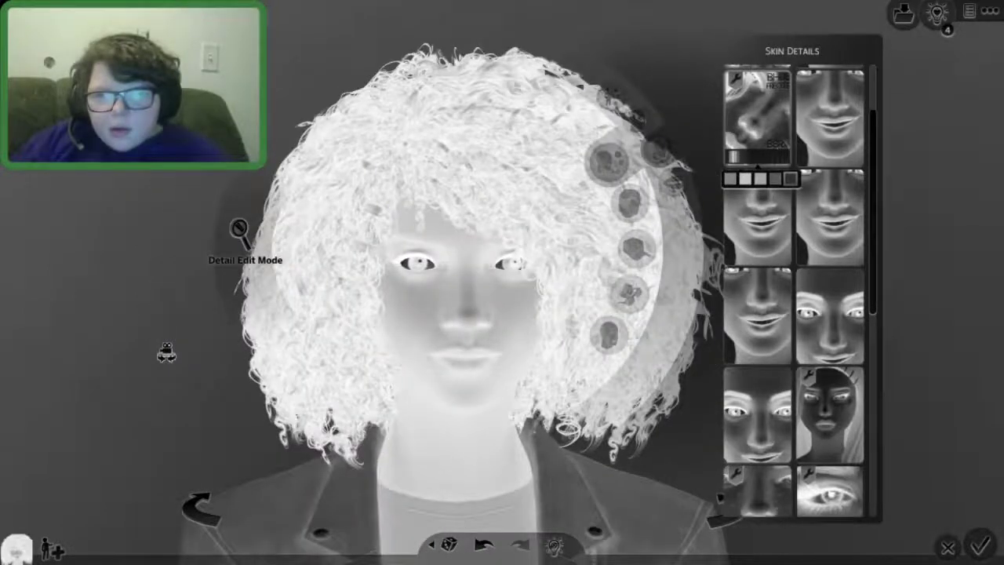
pyautogui.scroll(-3)
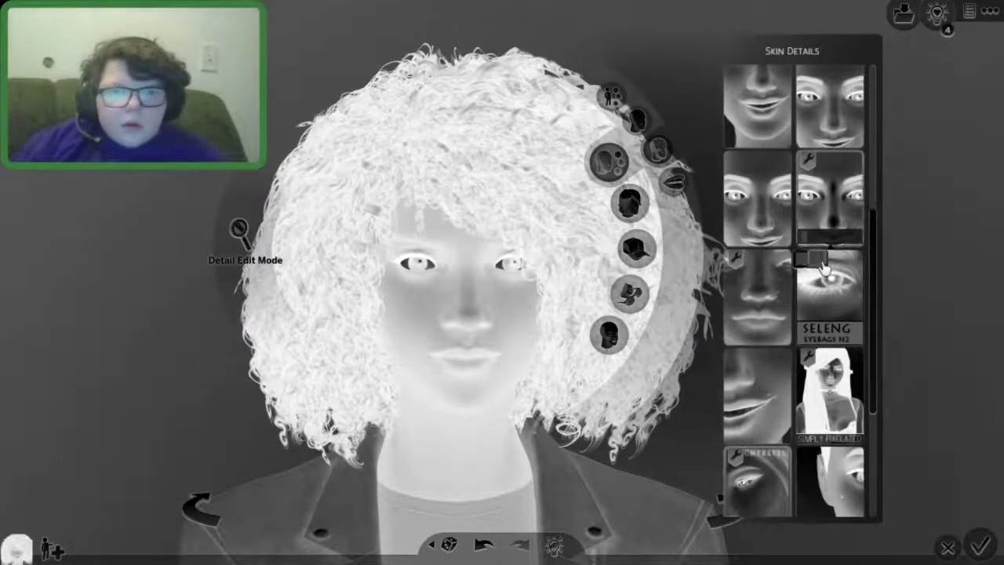
pyautogui.click(829, 196)
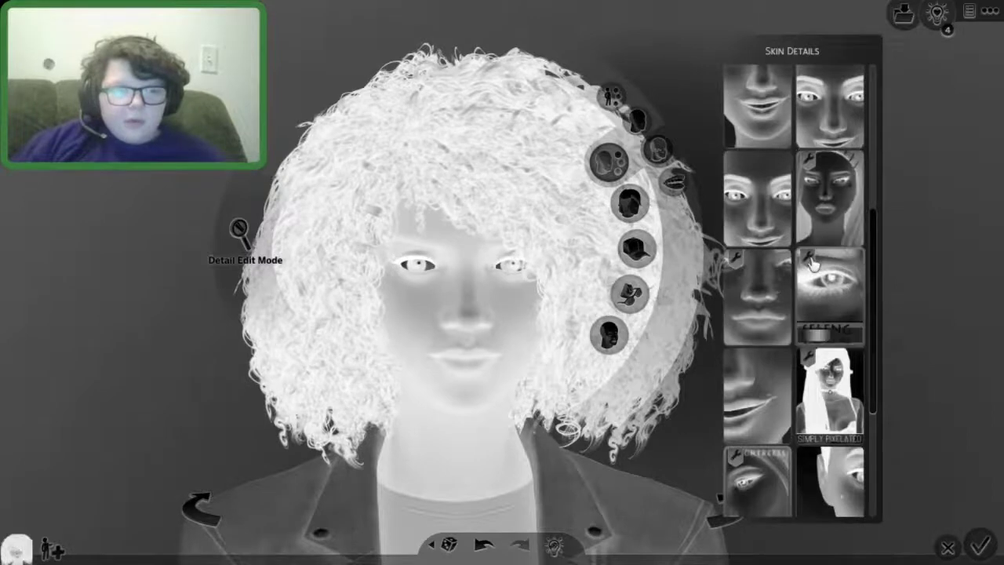
pyautogui.scroll(-3)
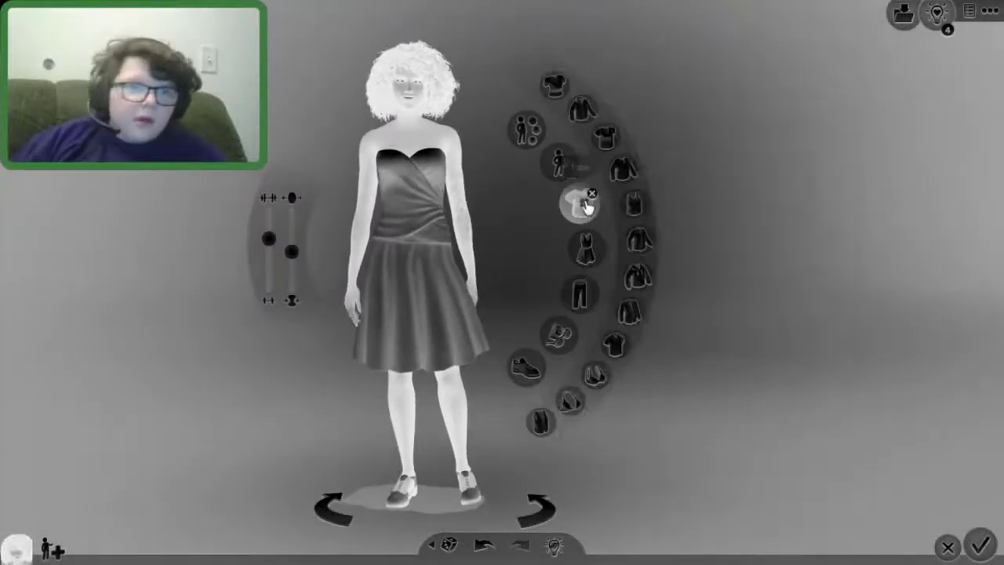
# Swap the strapless dress for a light long-sleeved top from the Formal tops
pyautogui.click(581, 204)
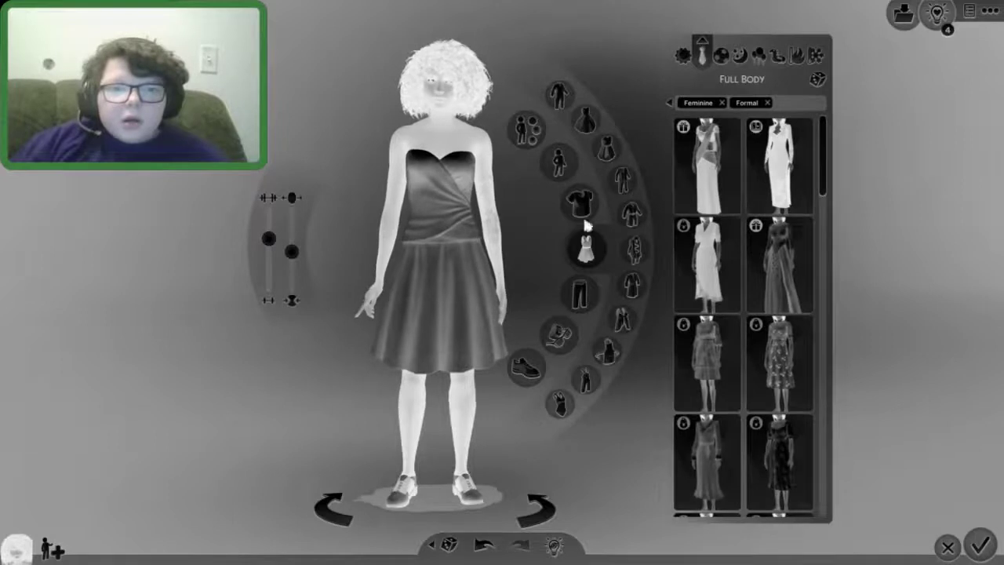
pyautogui.moveTo(583, 212)
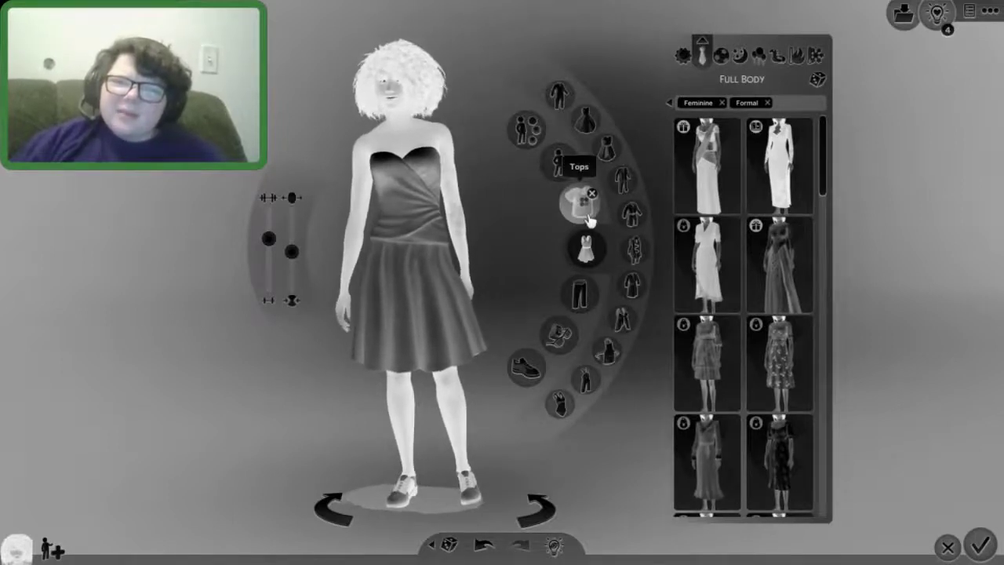
pyautogui.click(584, 212)
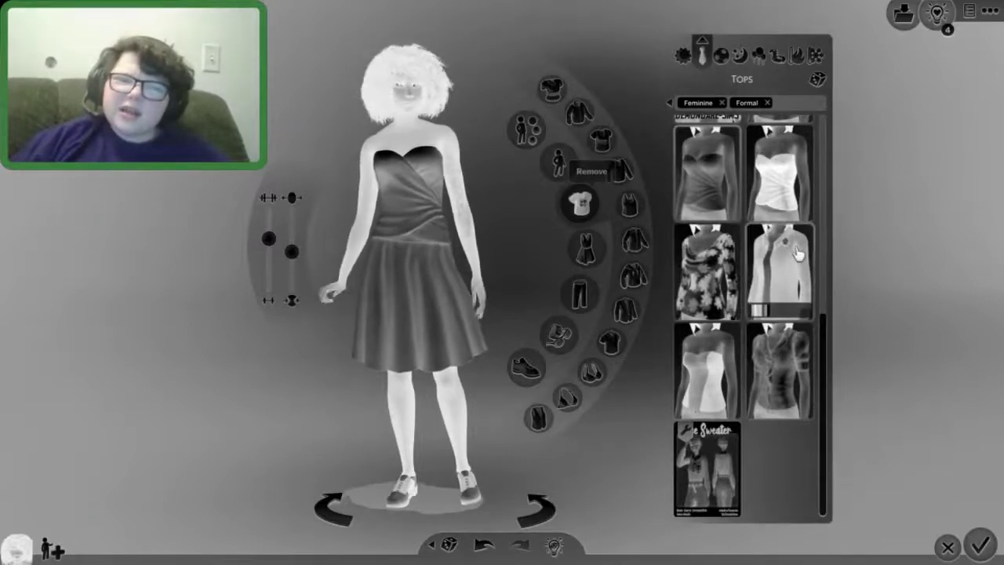
pyautogui.scroll(-3)
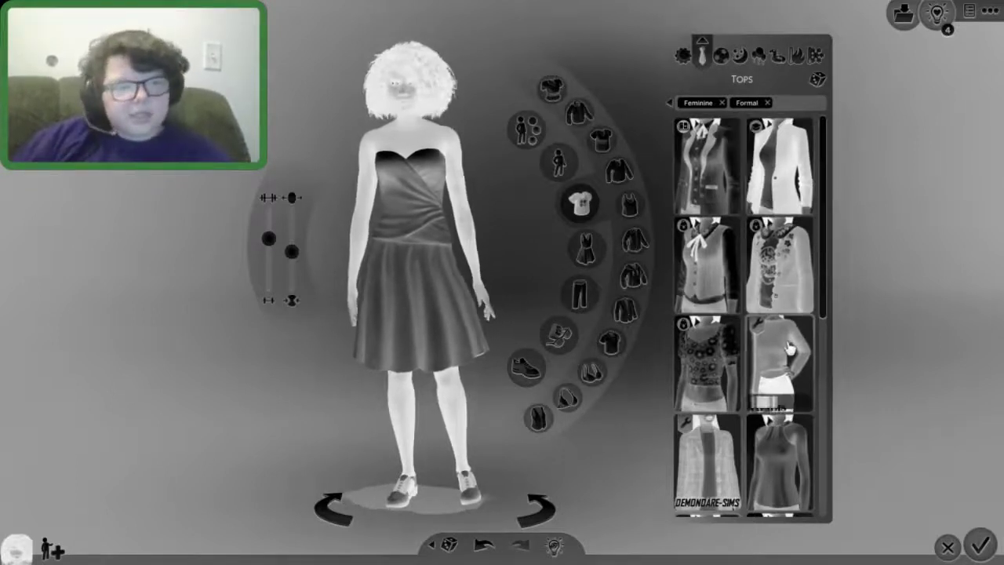
pyautogui.scroll(-3)
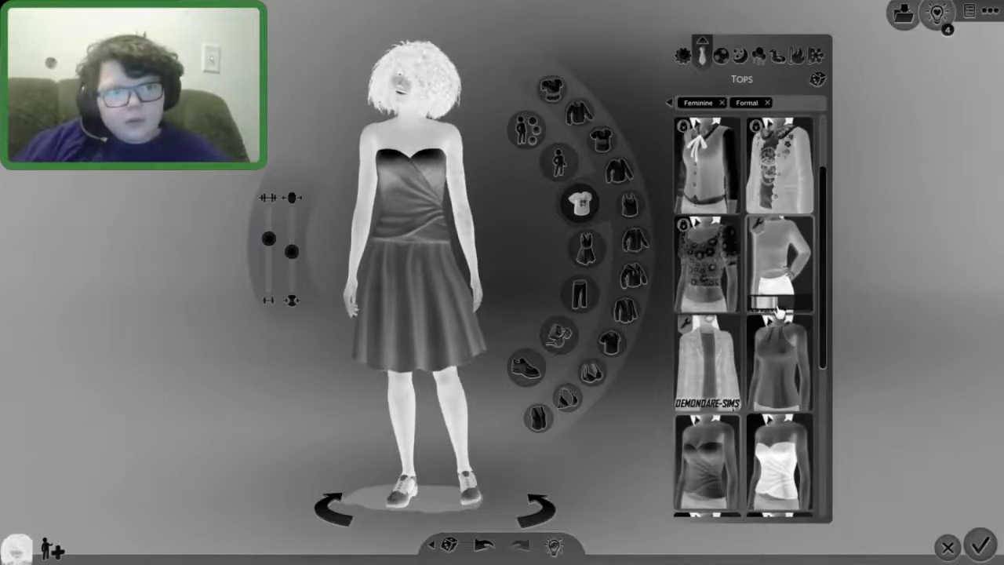
pyautogui.click(779, 271)
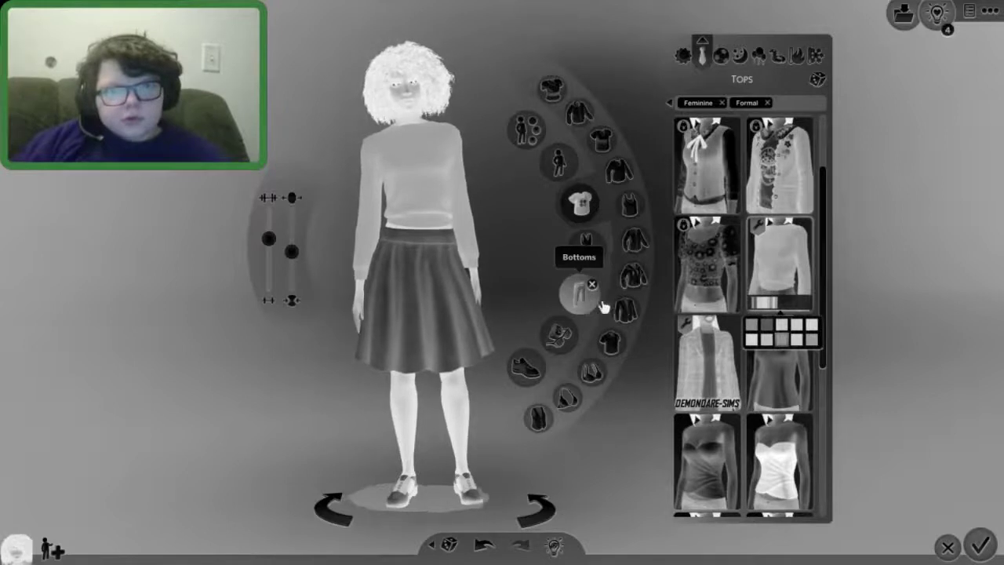
# Try a long pleated skirt and other bottoms, settling on dark wide-leg trousers
pyautogui.click(579, 295)
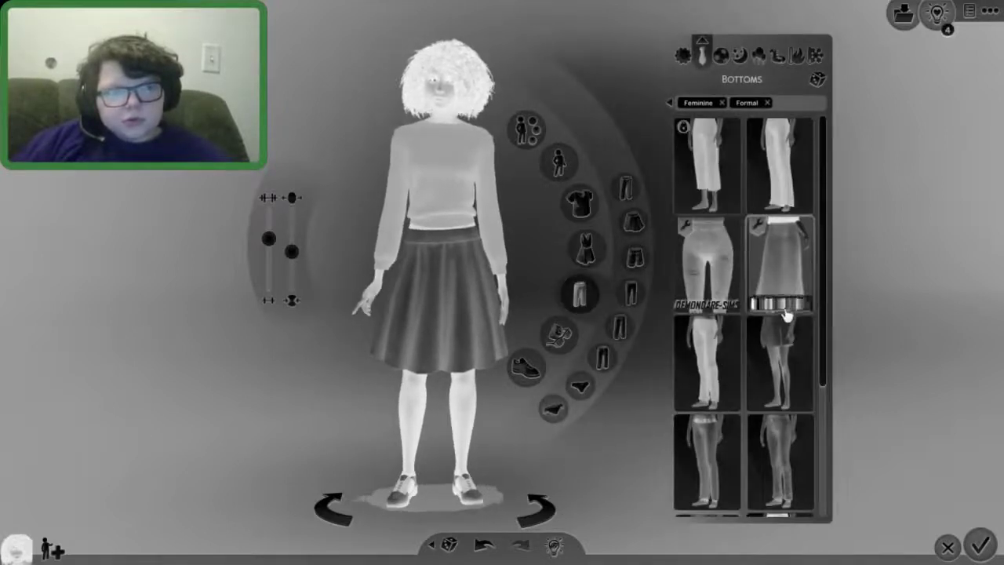
pyautogui.click(779, 266)
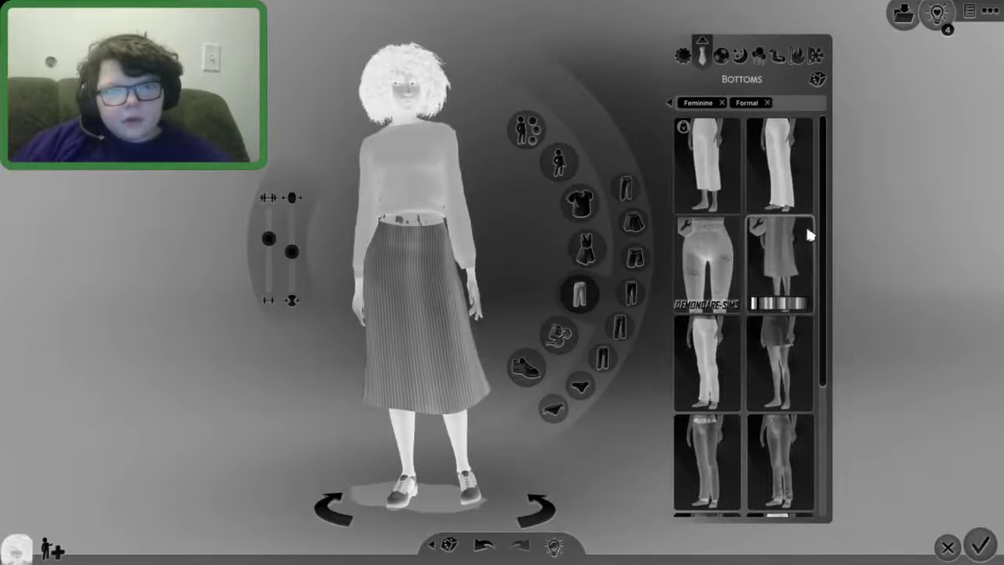
pyautogui.click(779, 259)
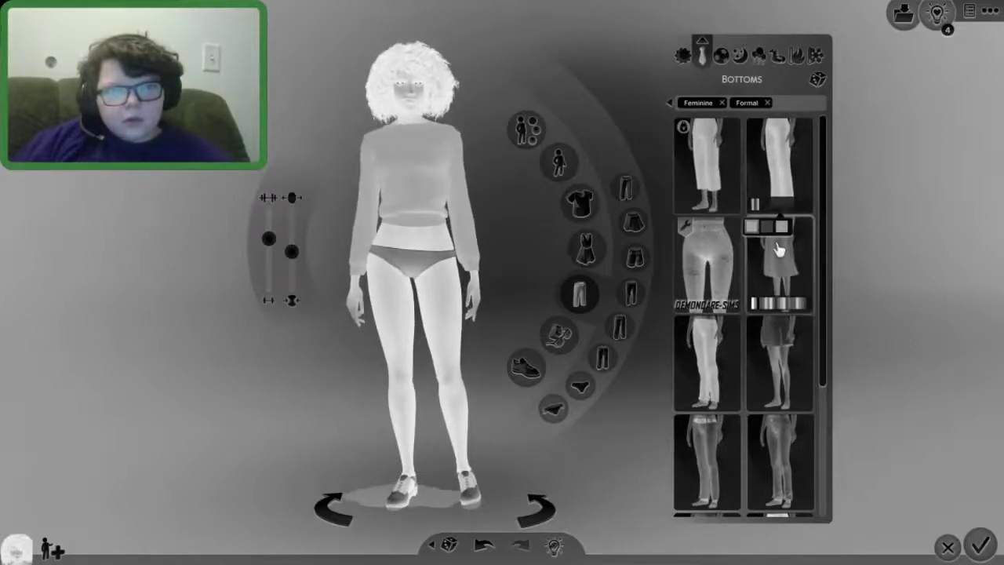
pyautogui.click(766, 236)
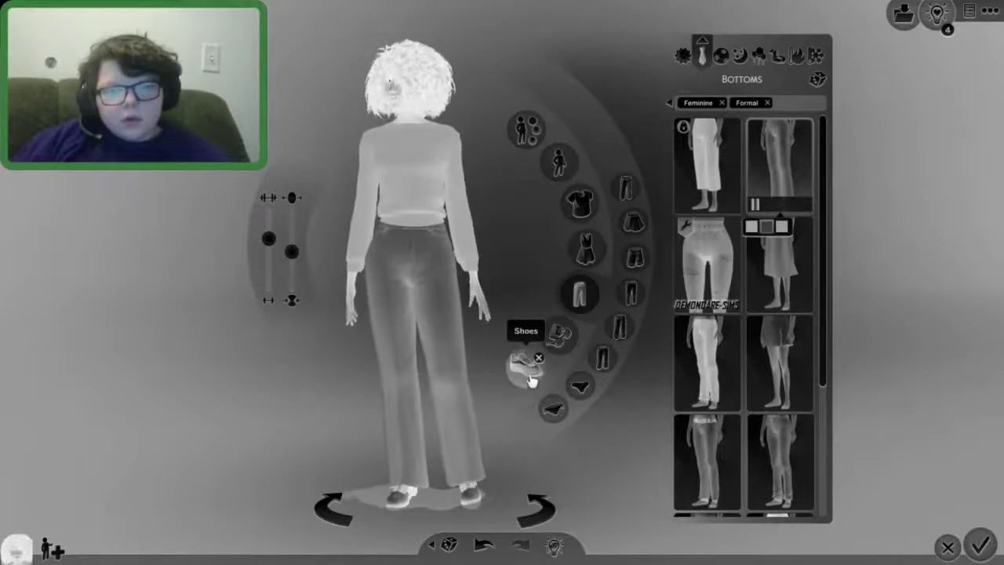
# Try strappy heeled shoes, then switch to a different pair of shoes
pyautogui.click(528, 366)
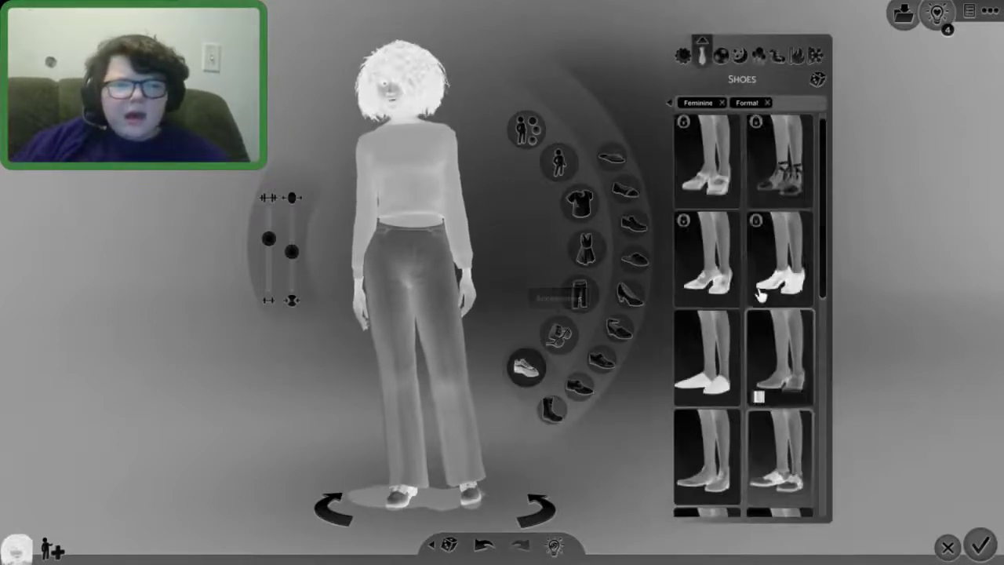
pyautogui.click(781, 165)
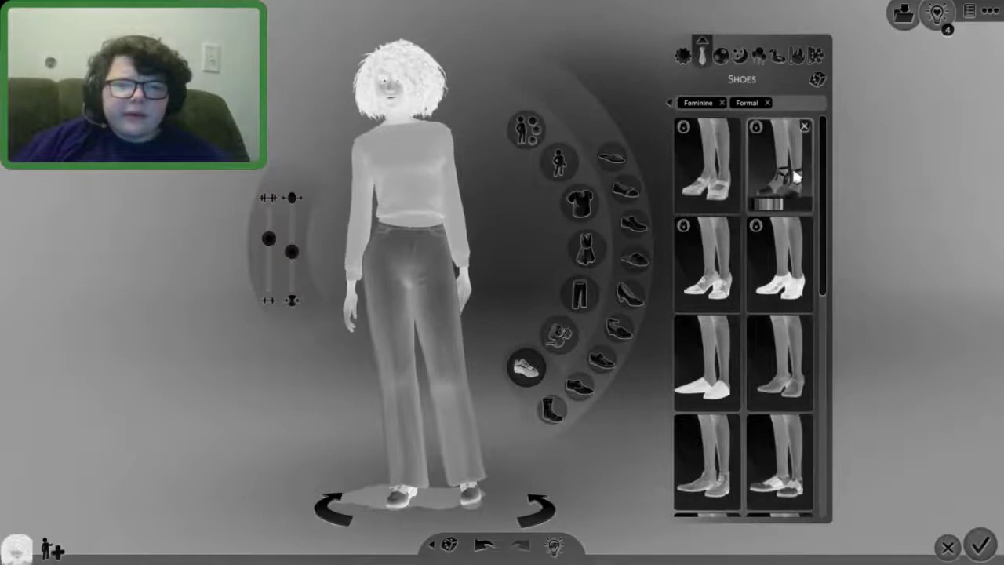
pyautogui.click(712, 270)
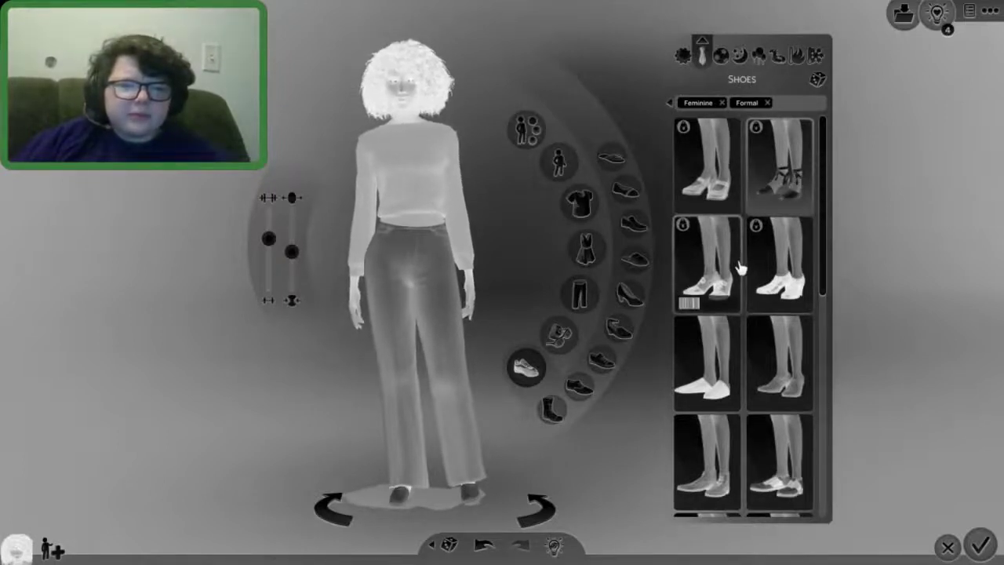
pyautogui.scroll(-3)
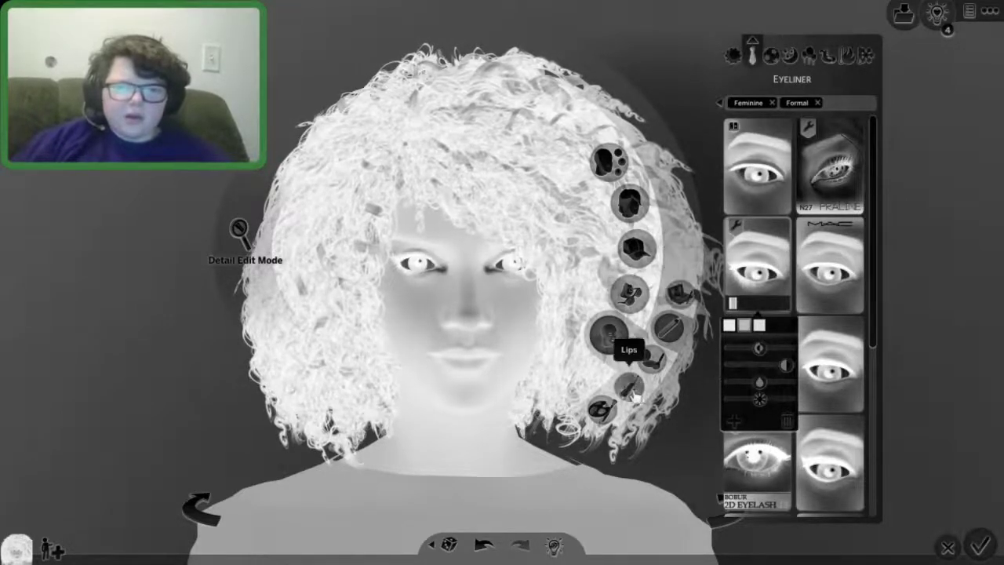
# Adjust lip makeup, pick a face paint colour variant and open cheek blush
pyautogui.click(608, 338)
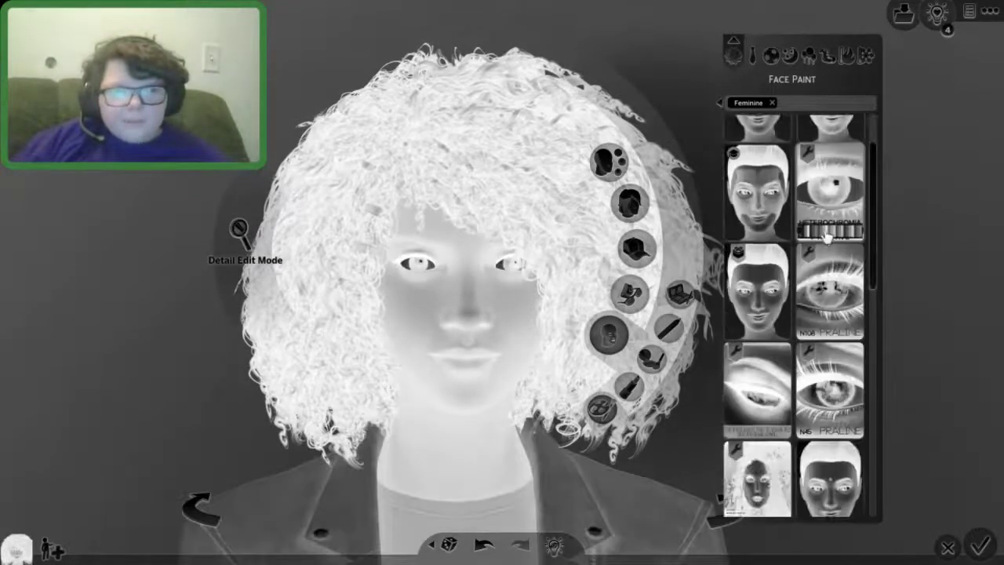
pyautogui.click(829, 188)
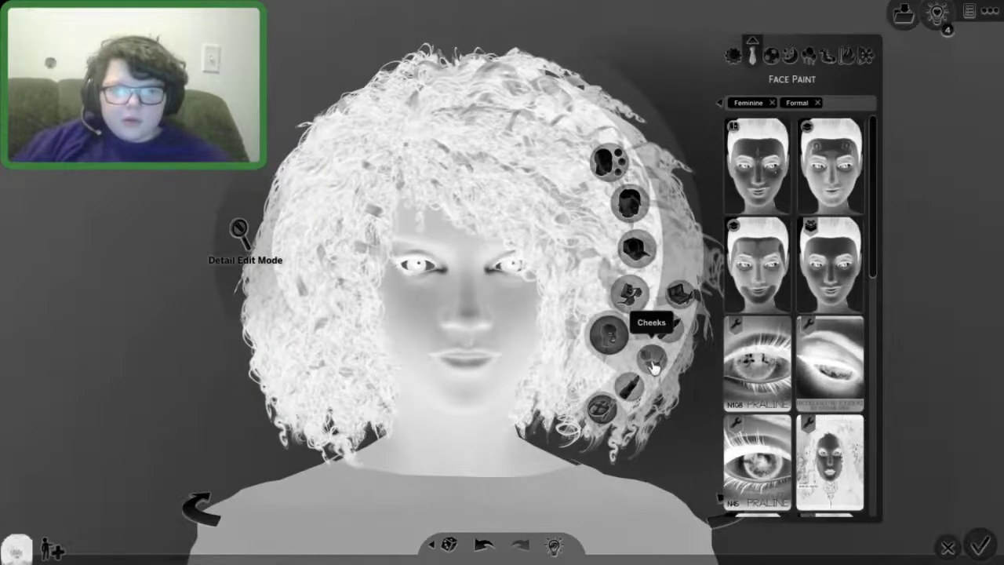
pyautogui.click(652, 364)
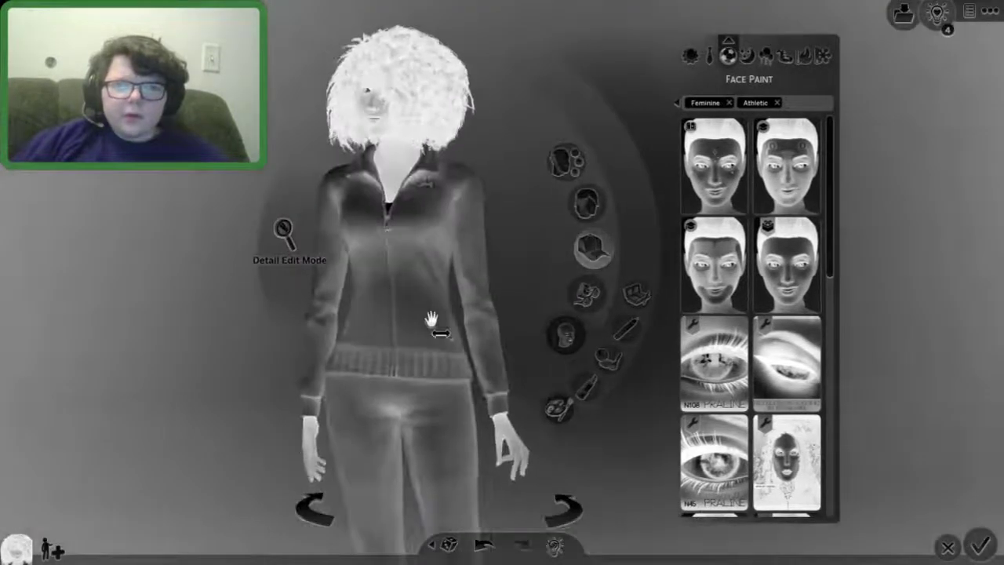
# Put a cropped athletic top on the athletic outfit and browse its shoes
pyautogui.click(728, 58)
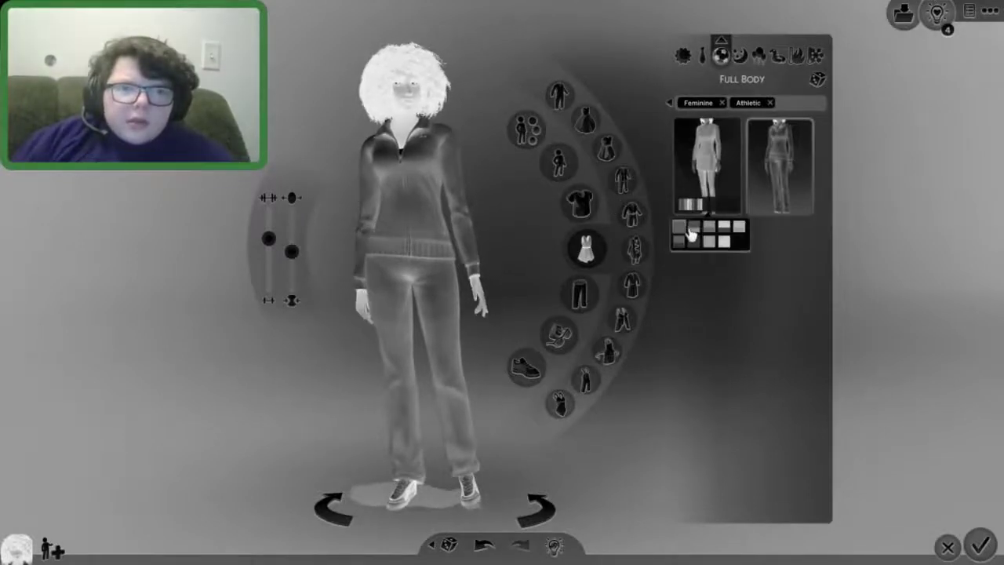
pyautogui.click(580, 204)
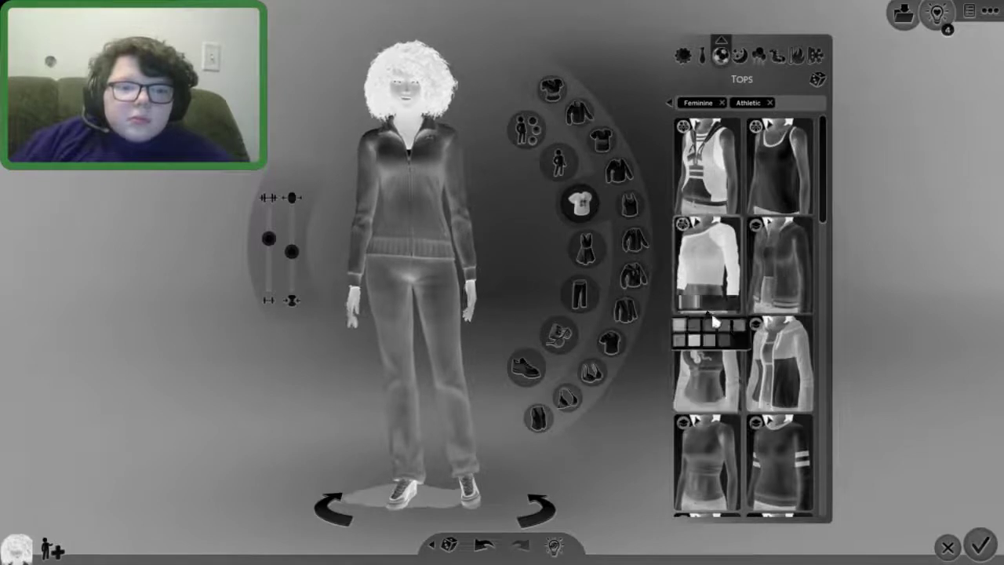
pyautogui.click(707, 266)
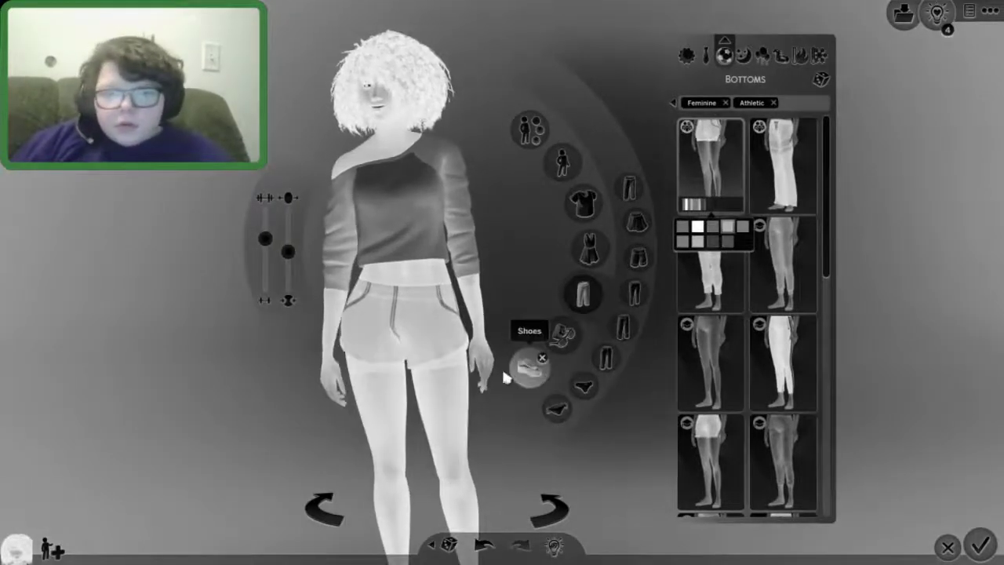
pyautogui.click(531, 363)
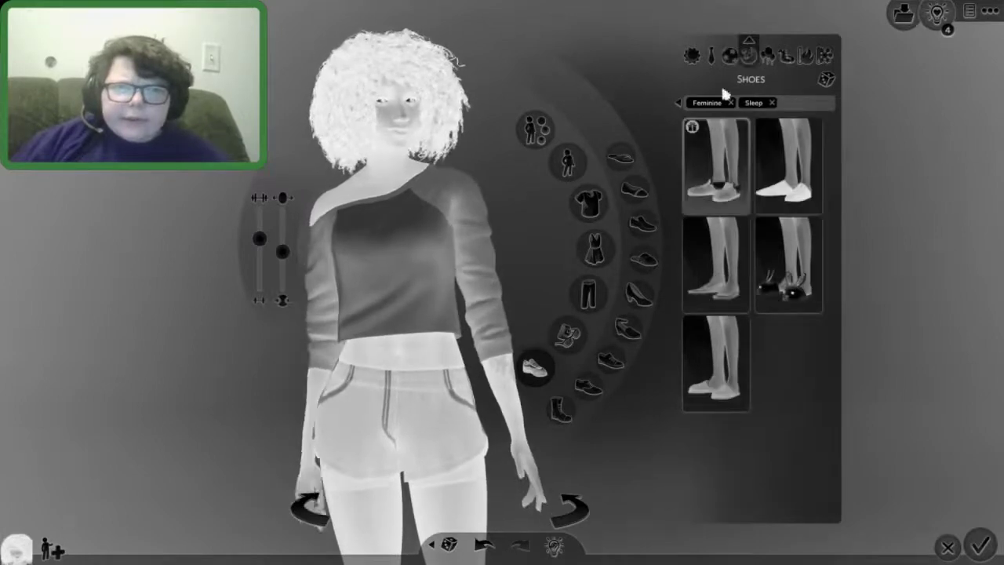
# Give the sleepwear outfit patterned pajama pants and browse its shoes
pyautogui.click(591, 206)
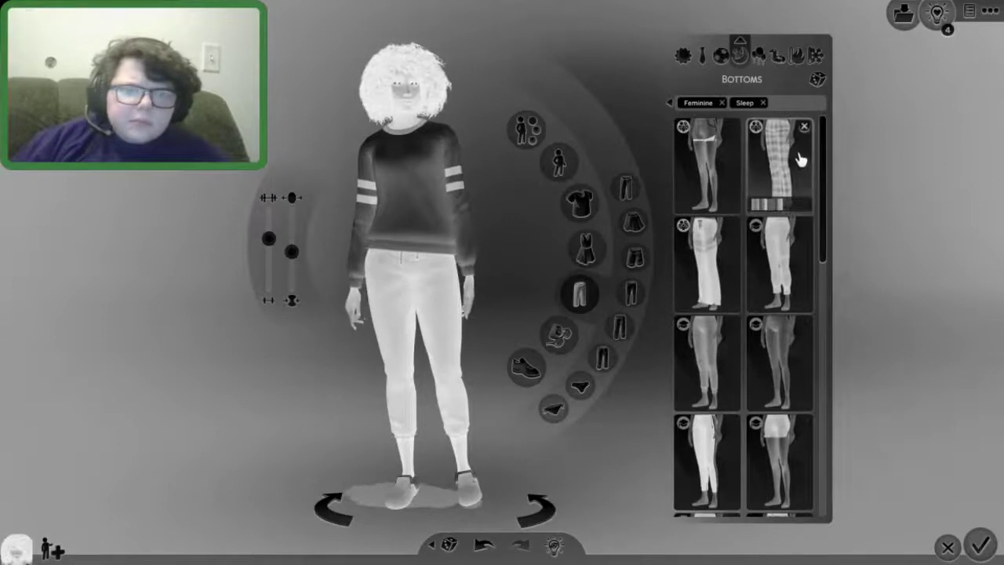
pyautogui.click(784, 161)
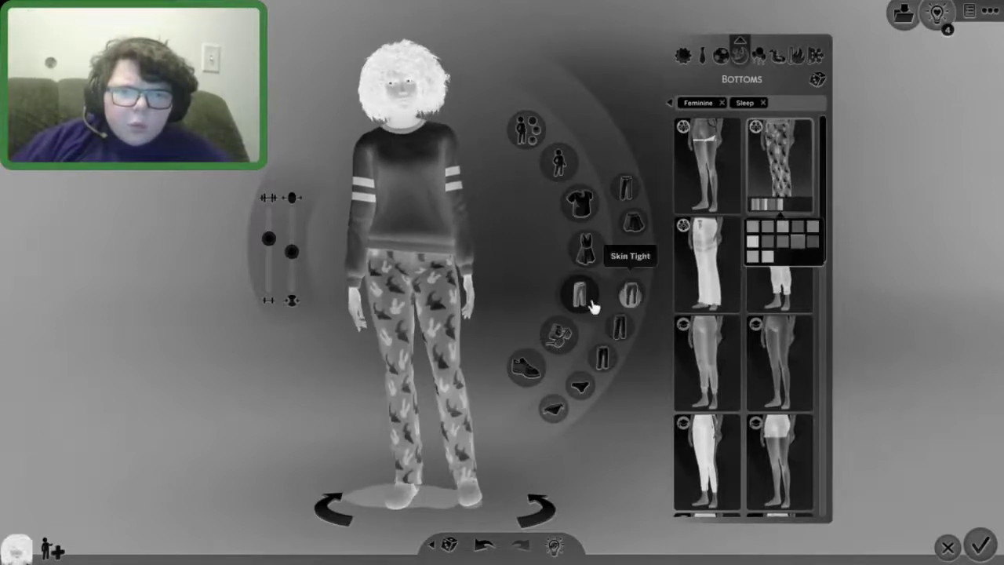
pyautogui.click(527, 363)
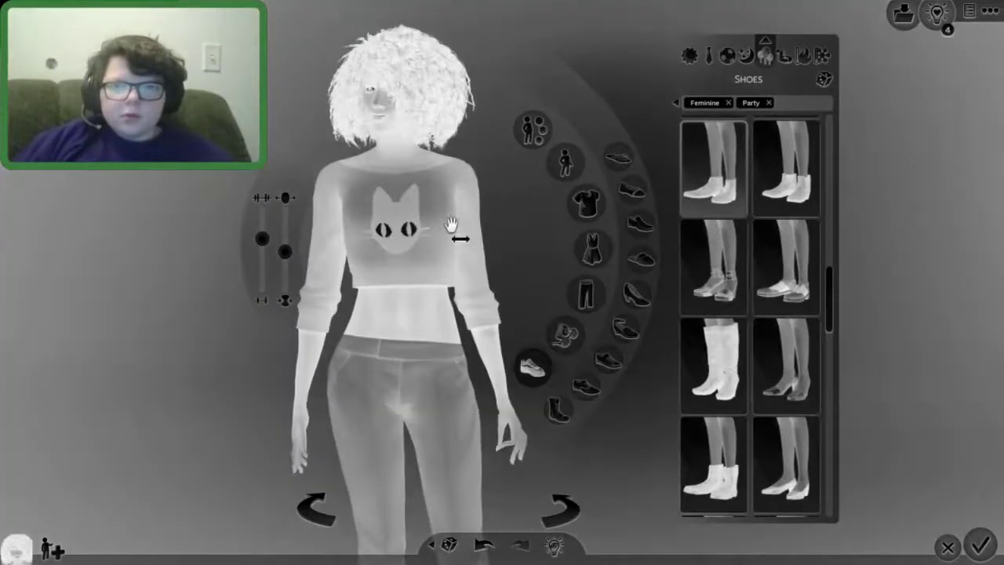
# Give the party outfit a moon-design crop top and ripped jeans, then browse shoes
pyautogui.click(570, 210)
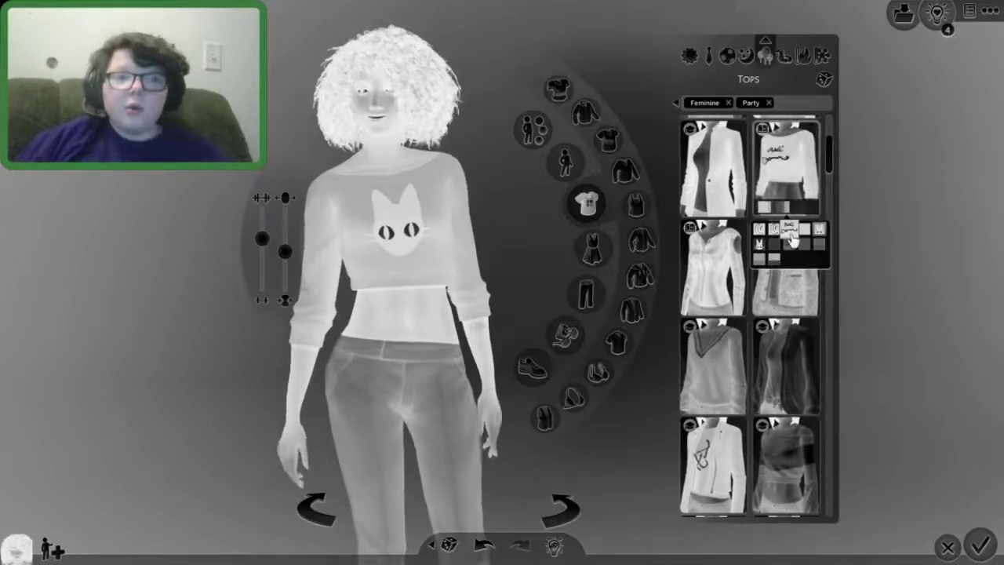
pyautogui.click(770, 252)
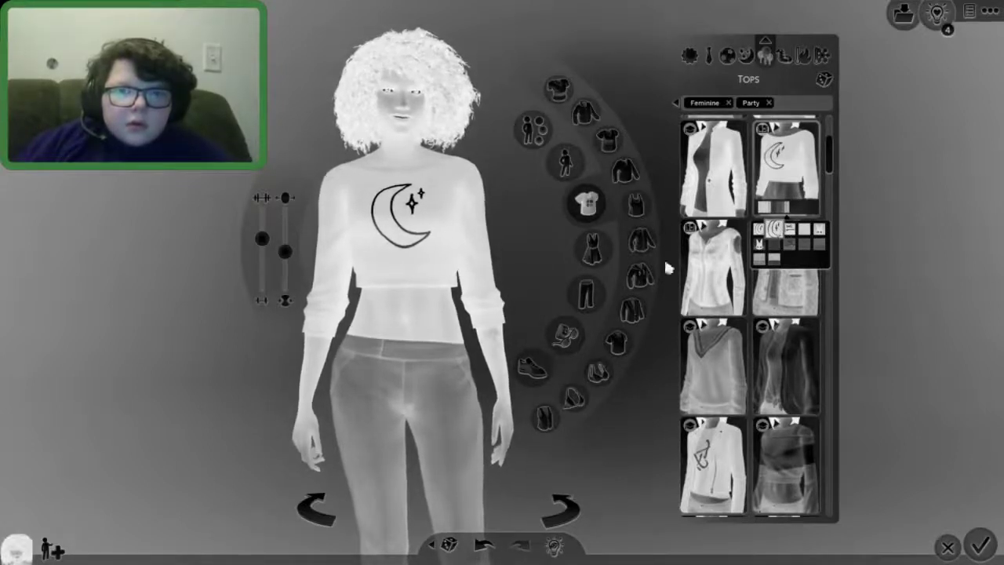
pyautogui.click(587, 298)
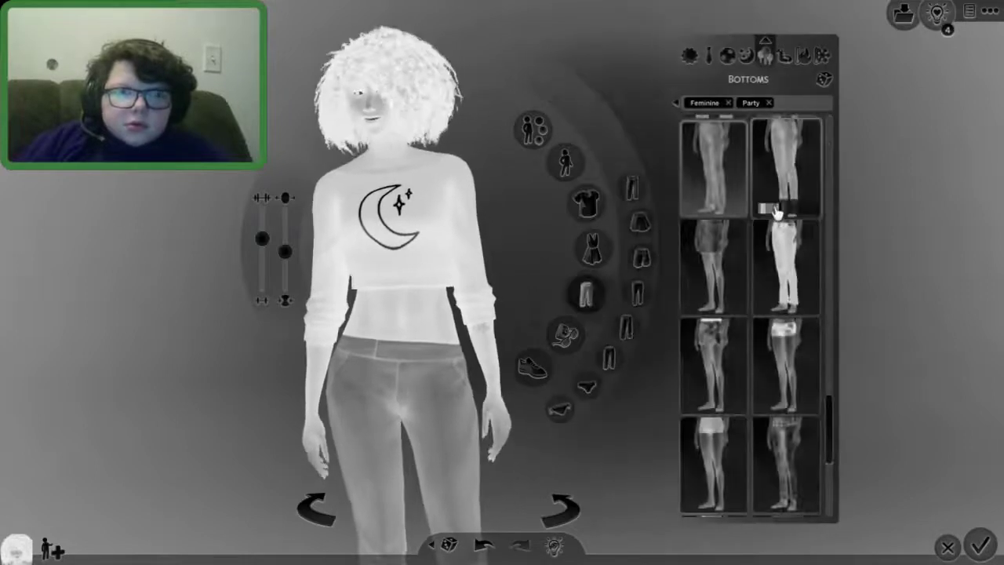
pyautogui.scroll(-3)
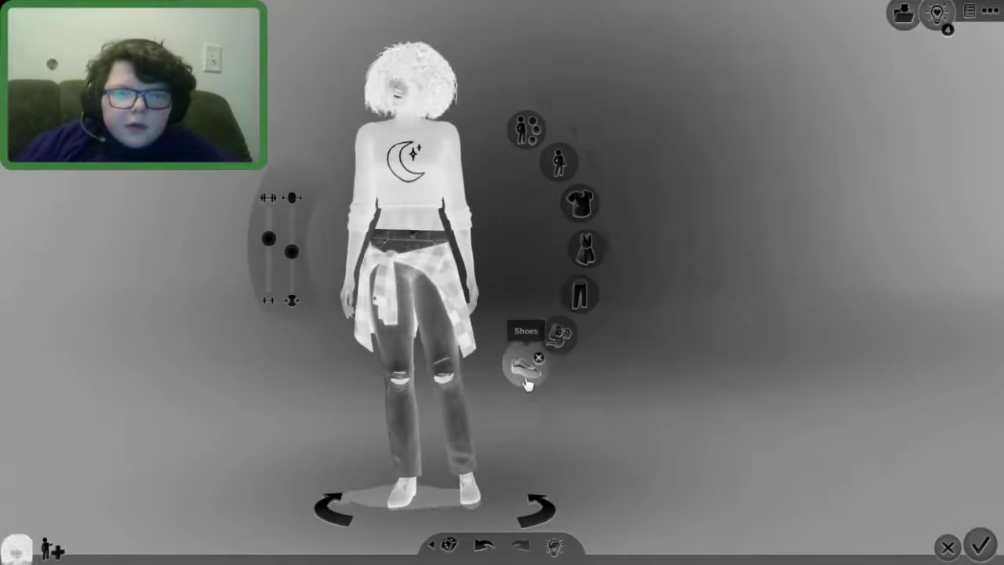
pyautogui.click(523, 364)
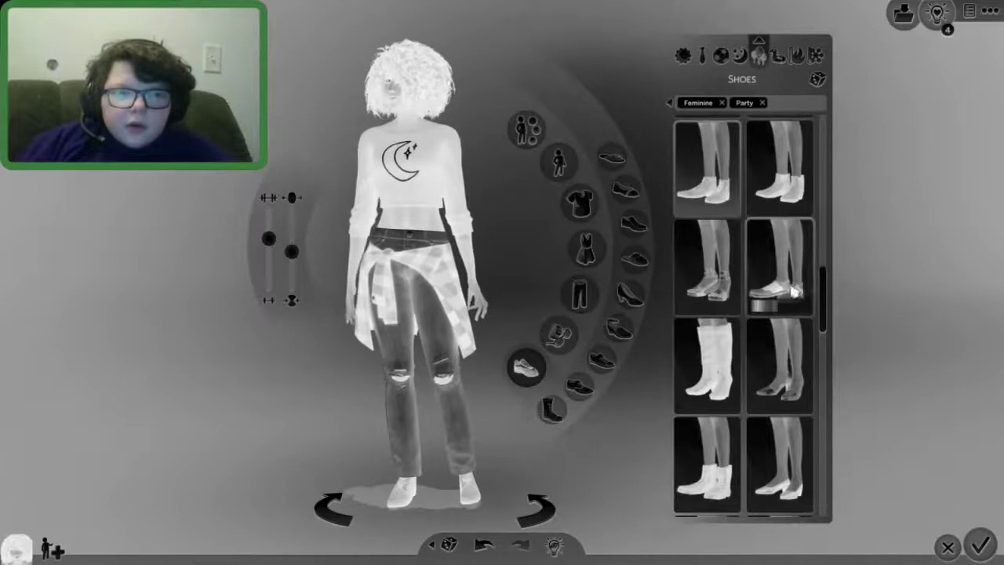
pyautogui.scroll(-3)
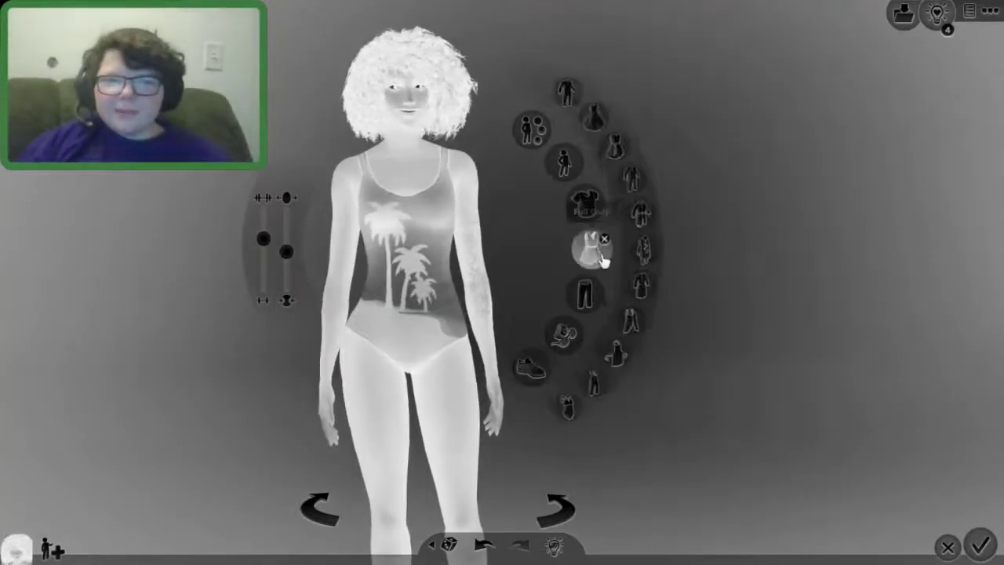
# Replace the palm-tree one-piece with a striped bikini top and patterned bikini bottoms
pyautogui.click(593, 252)
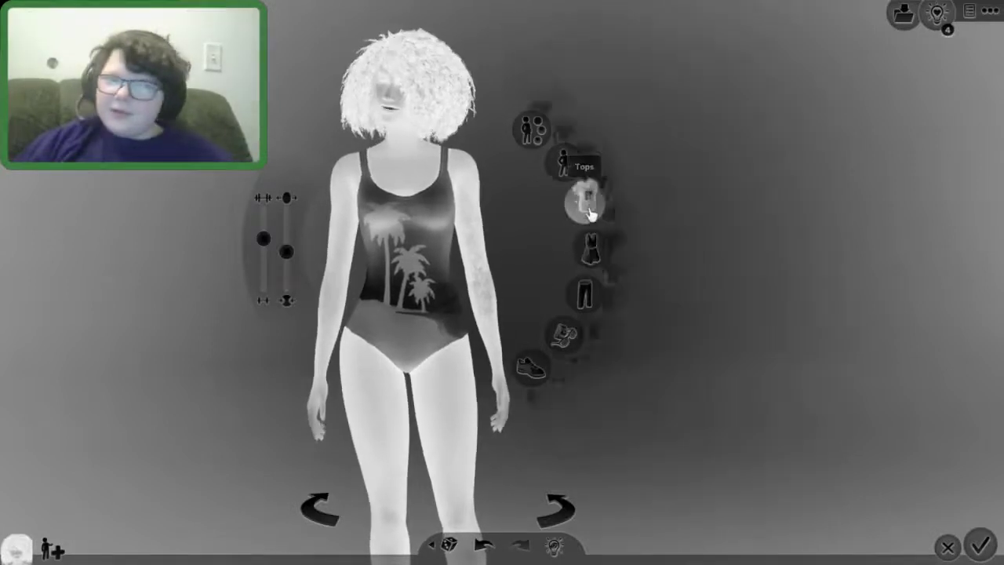
pyautogui.click(586, 196)
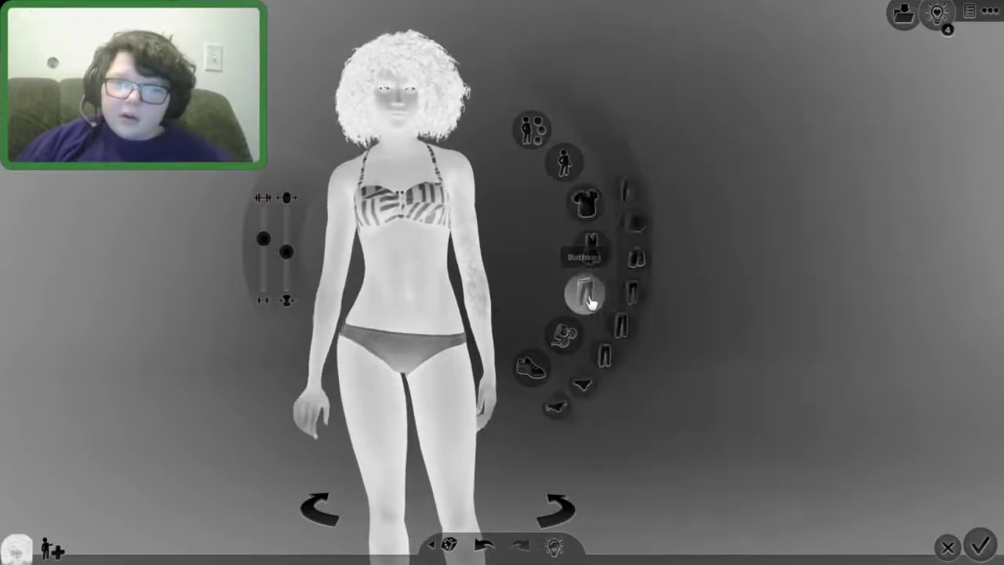
pyautogui.click(578, 295)
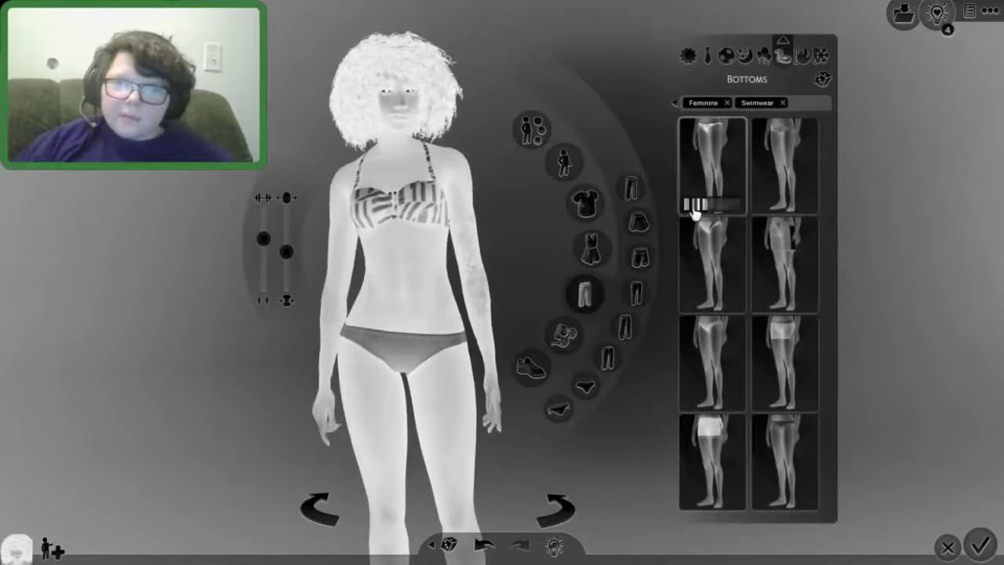
pyautogui.click(714, 227)
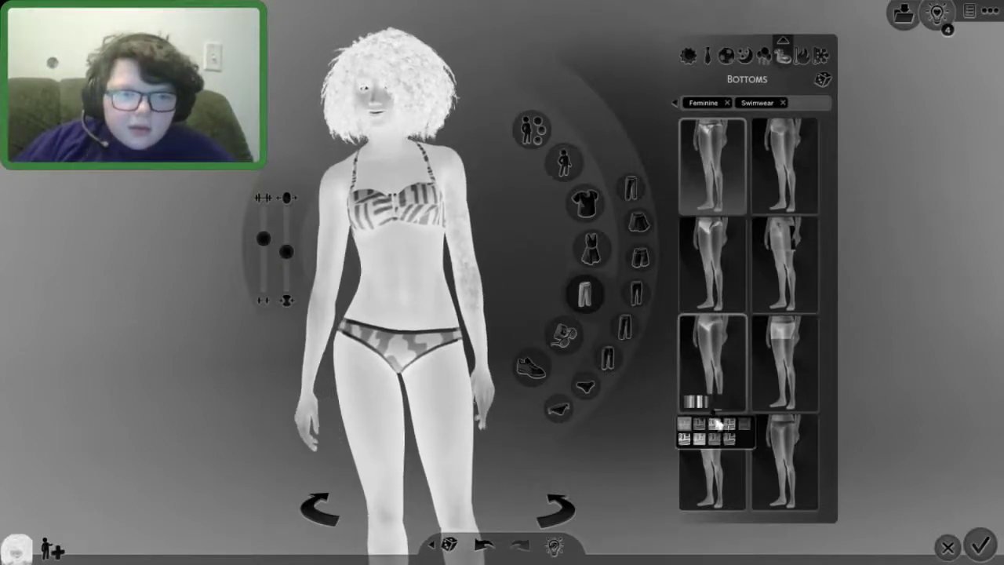
pyautogui.click(716, 362)
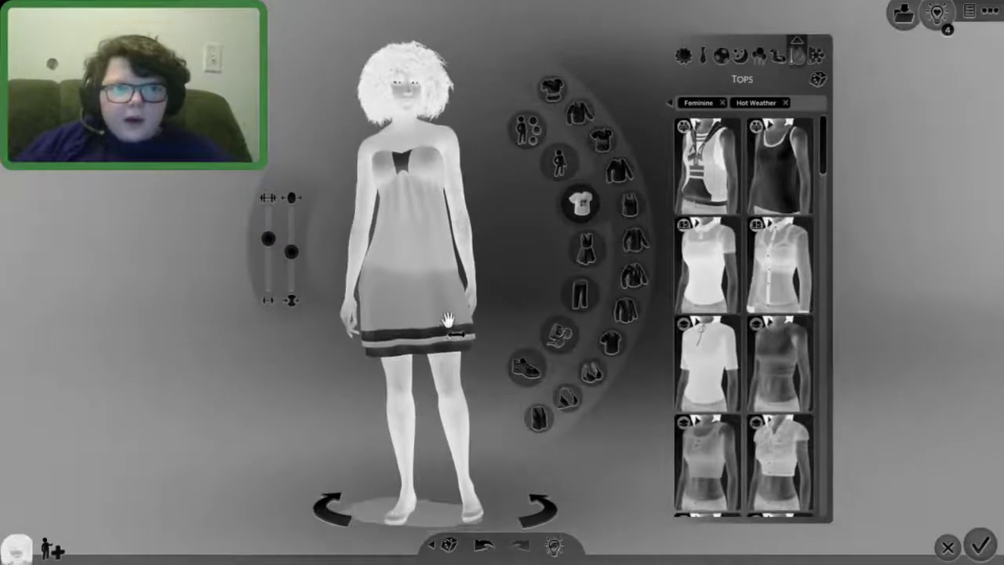
# Replace the strapless dress with a collared short-sleeve top and dark mini skirt
pyautogui.click(706, 271)
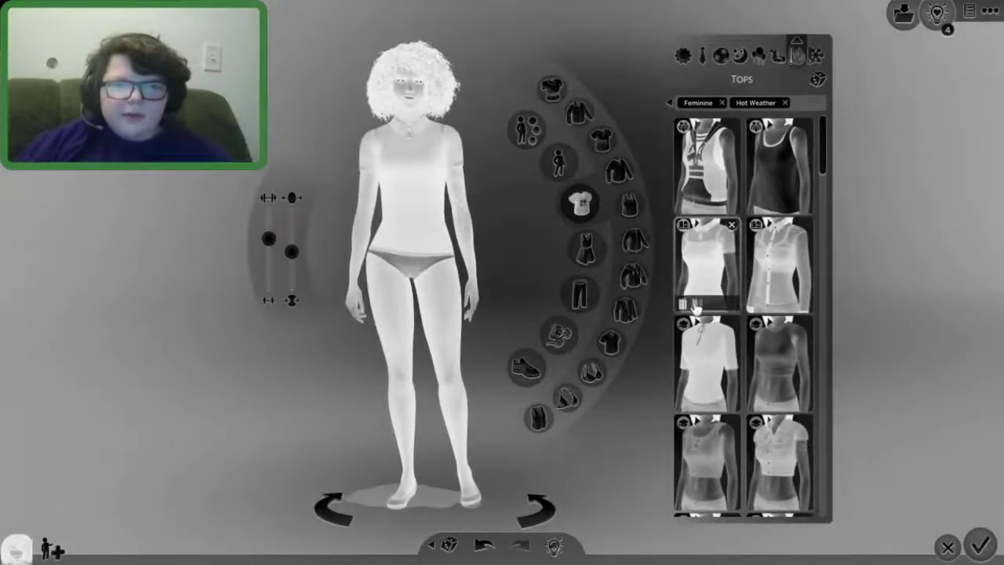
pyautogui.click(692, 300)
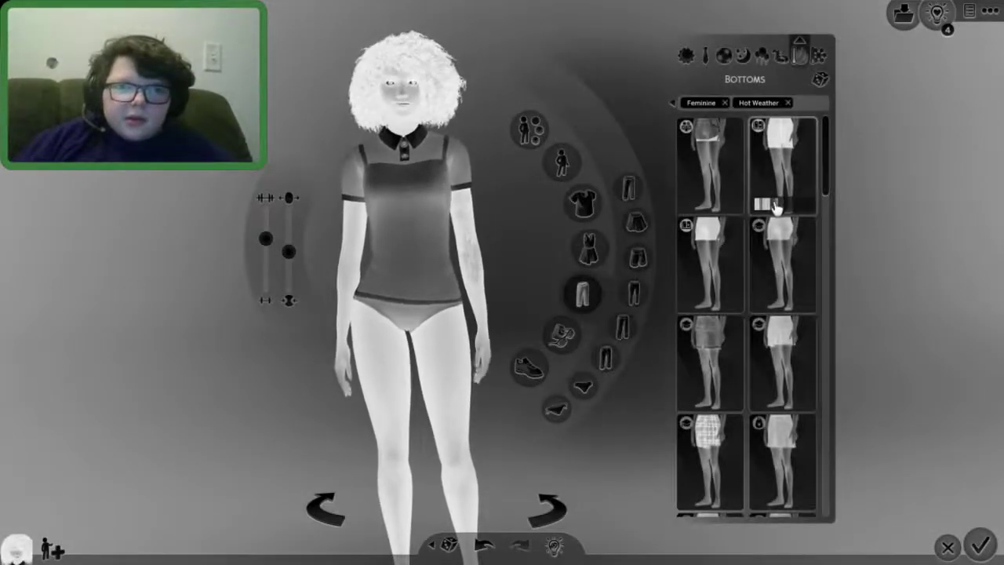
pyautogui.click(784, 165)
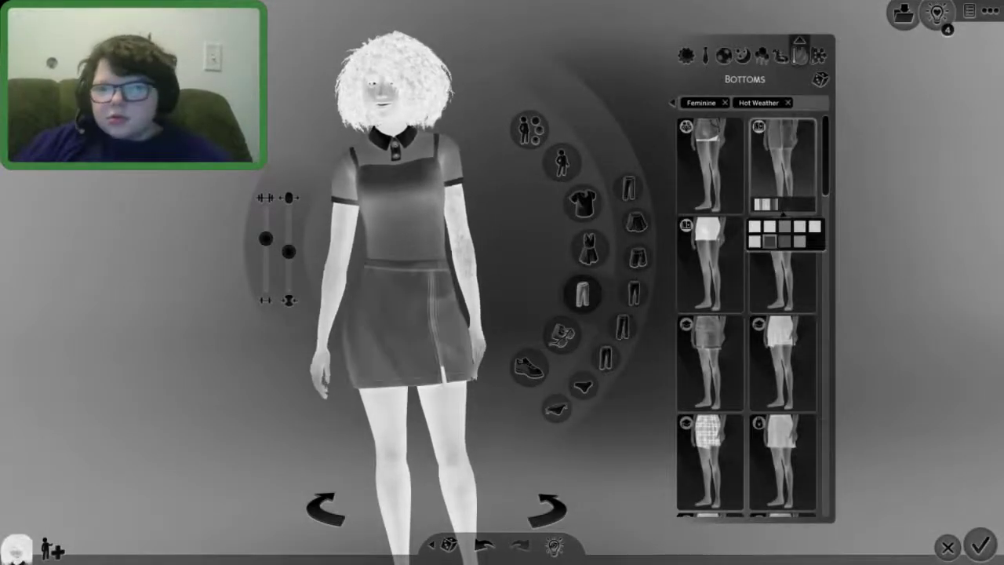
pyautogui.moveTo(528, 367)
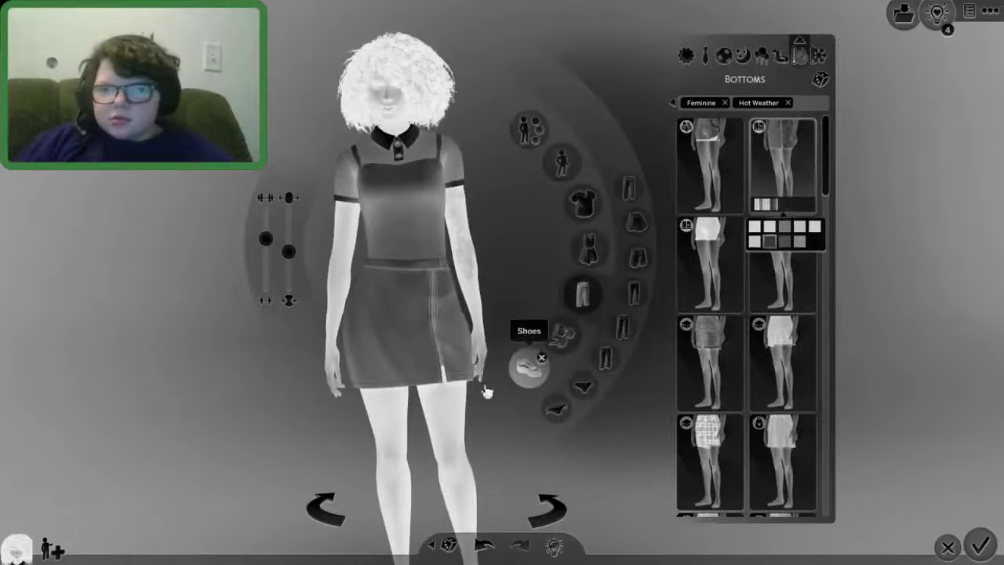
pyautogui.click(529, 363)
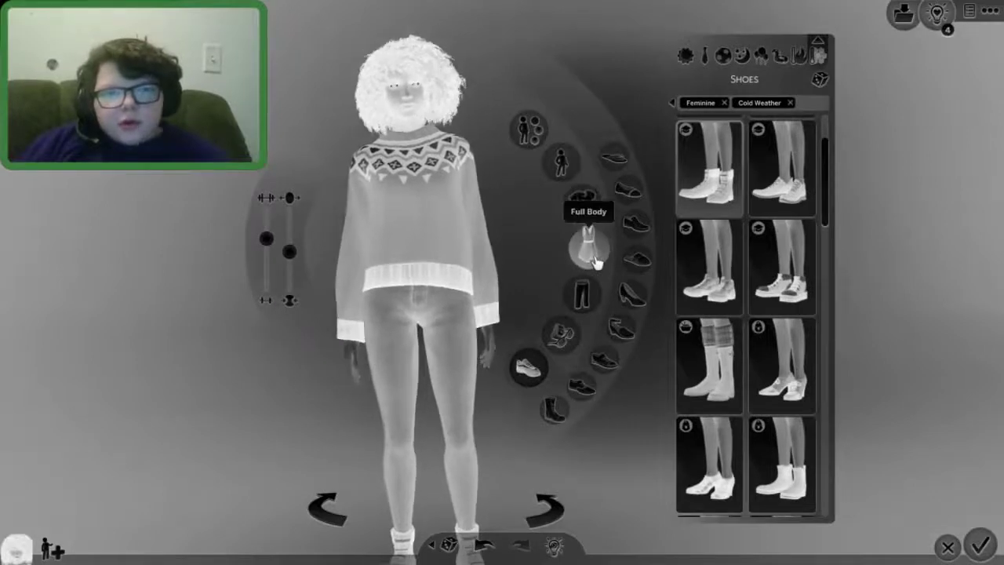
# Browse the cold-weather Full Body and Tops lists for an oversized white sweatshirt
pyautogui.click(589, 251)
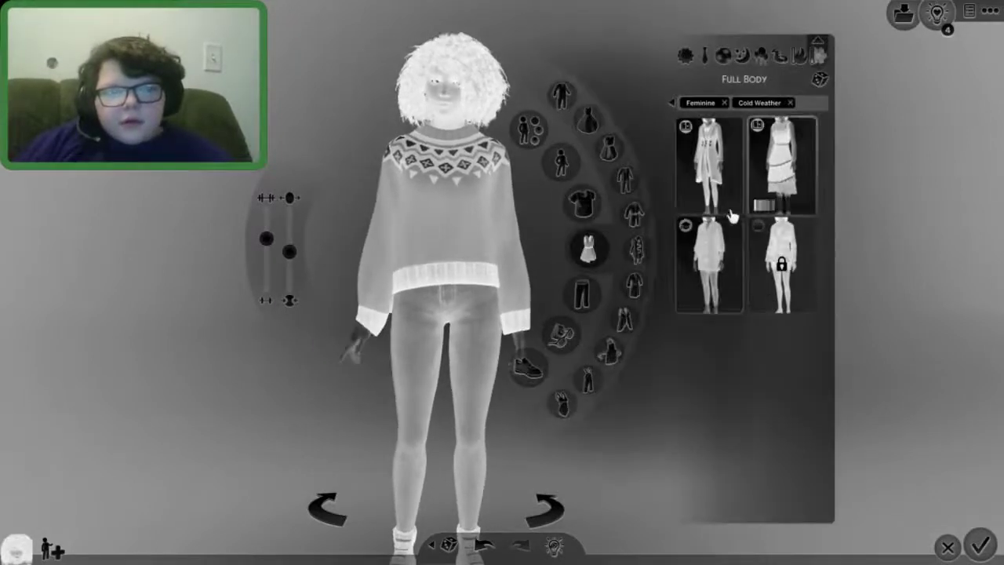
pyautogui.click(582, 202)
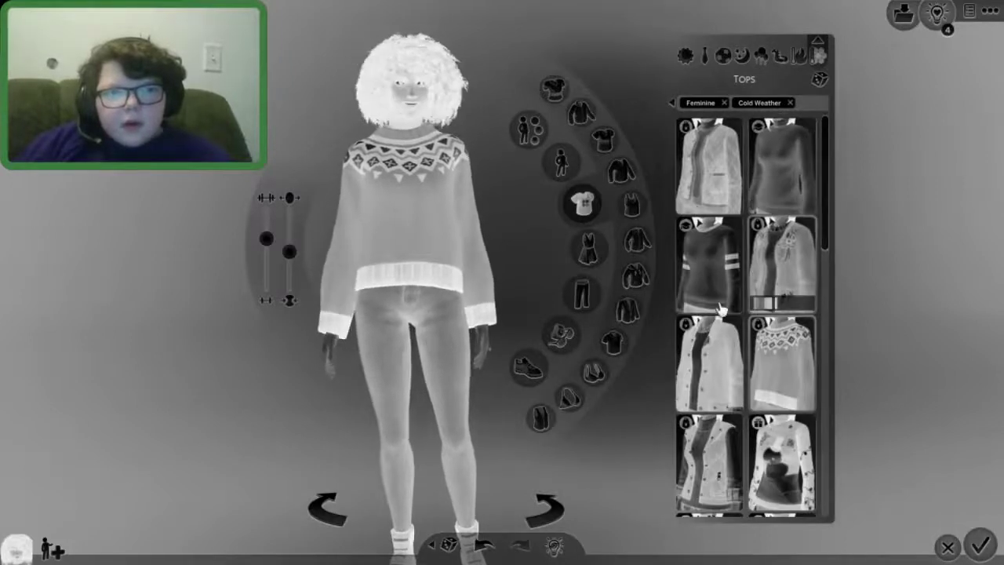
pyautogui.scroll(-3)
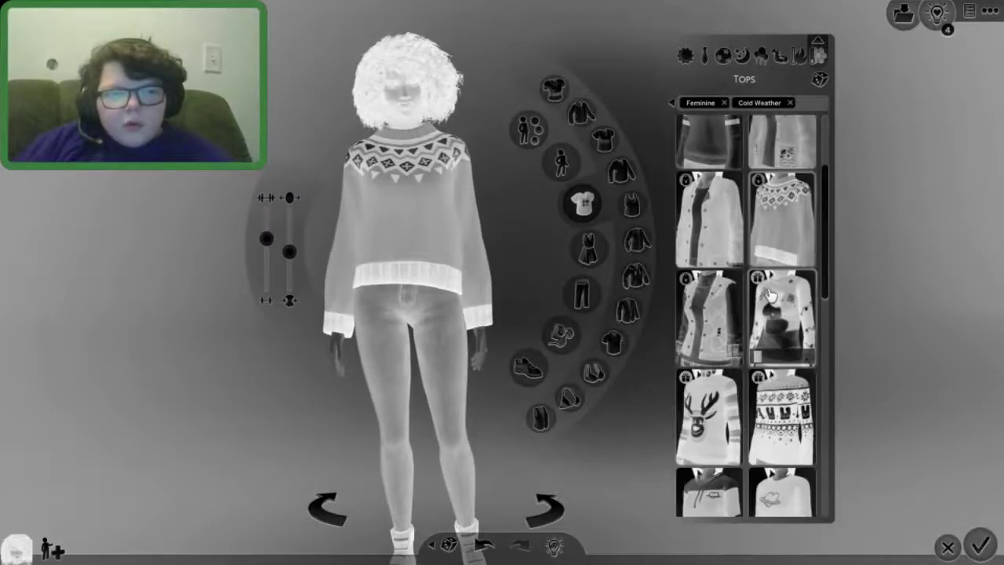
pyautogui.scroll(-3)
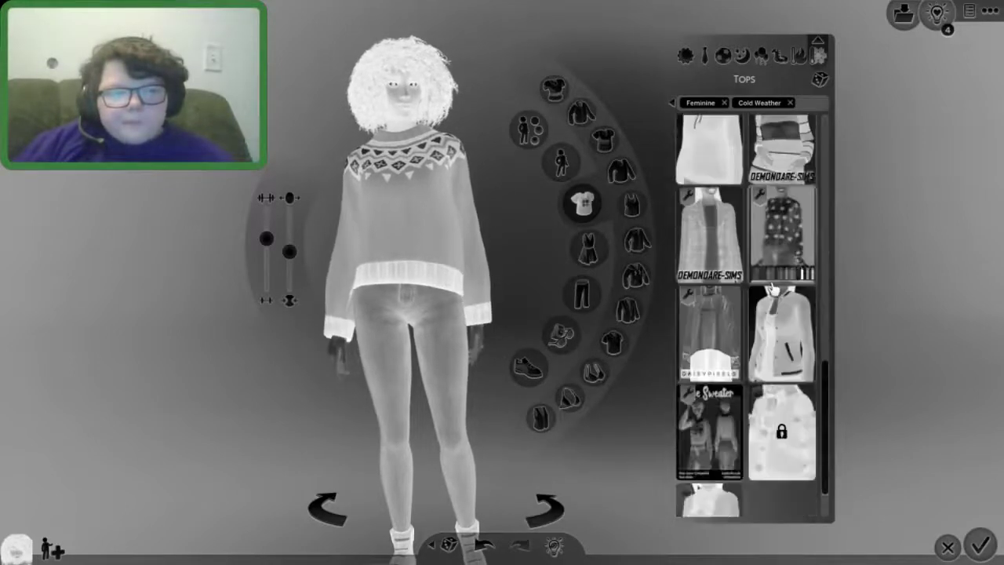
pyautogui.scroll(-3)
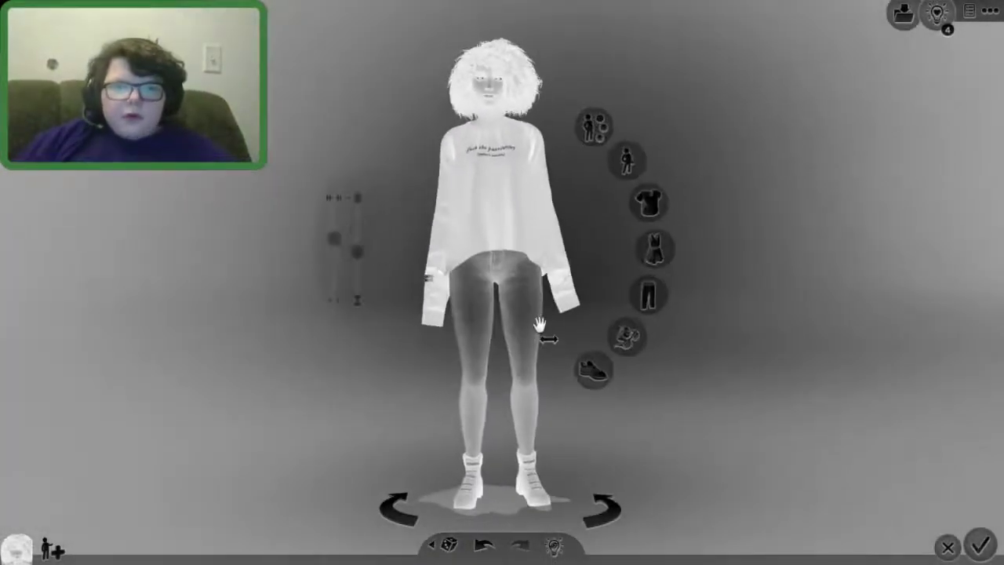
pyautogui.click(644, 294)
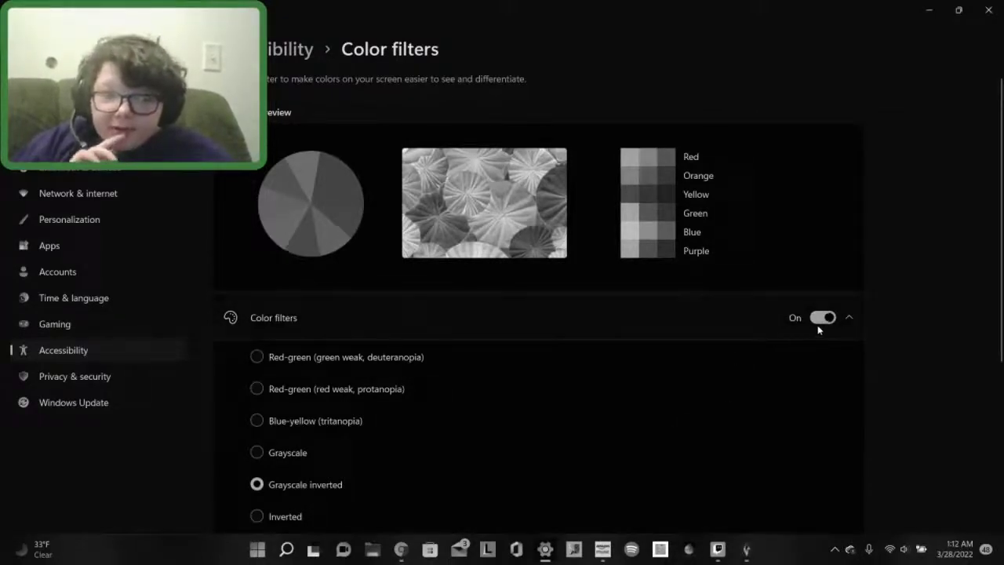
pyautogui.moveTo(803, 346)
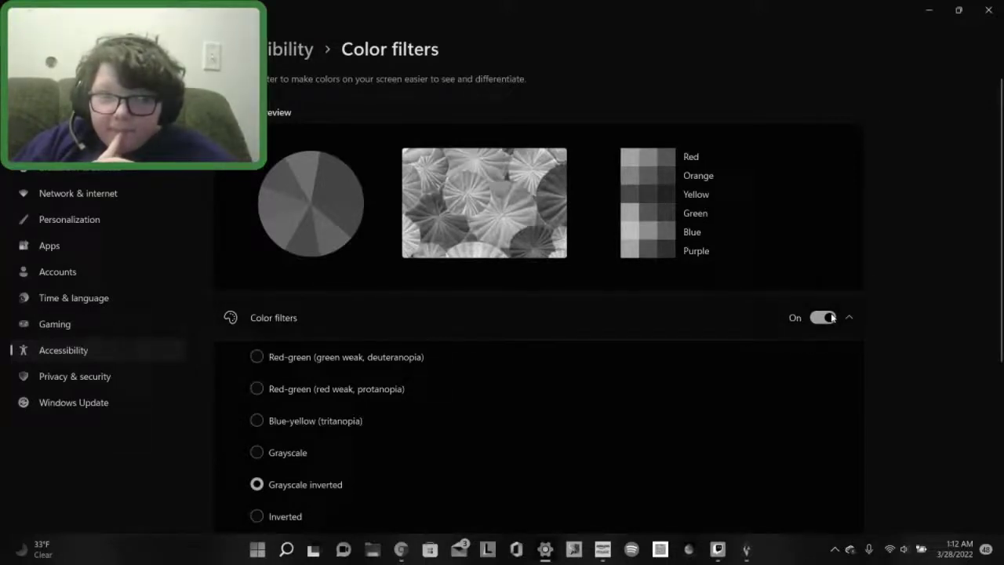
# Switch the grayscale-inverted Color filters toggle Off in Windows accessibility settings
pyautogui.click(823, 317)
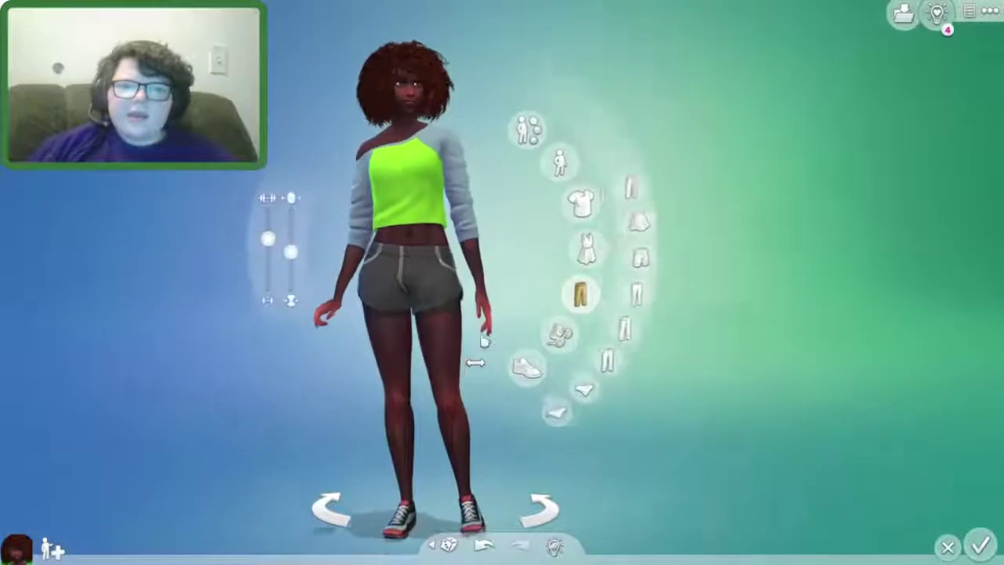
# Show the sleep outfit with purple bunny-print pajama pants and bunny slippers
pyautogui.click(578, 296)
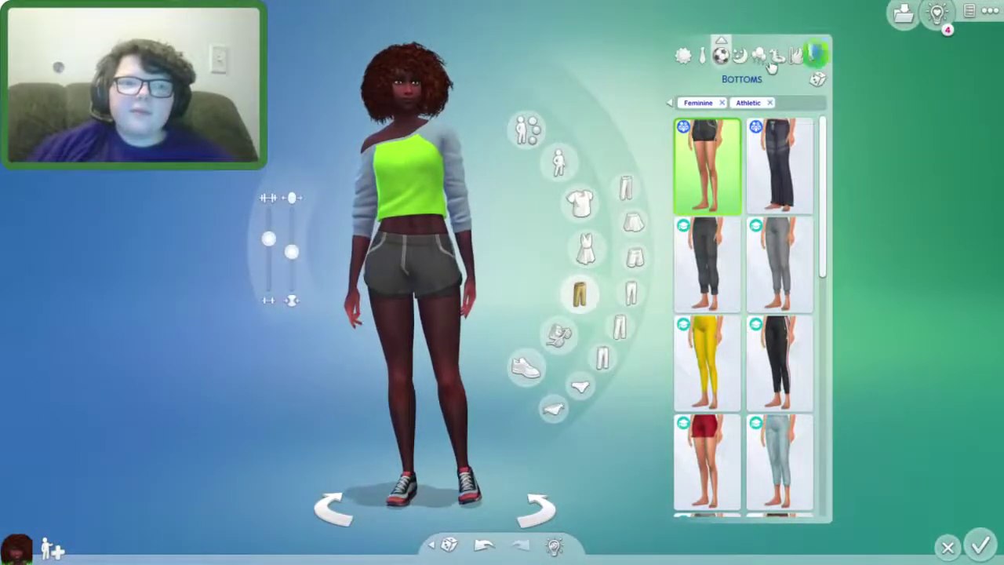
pyautogui.click(780, 165)
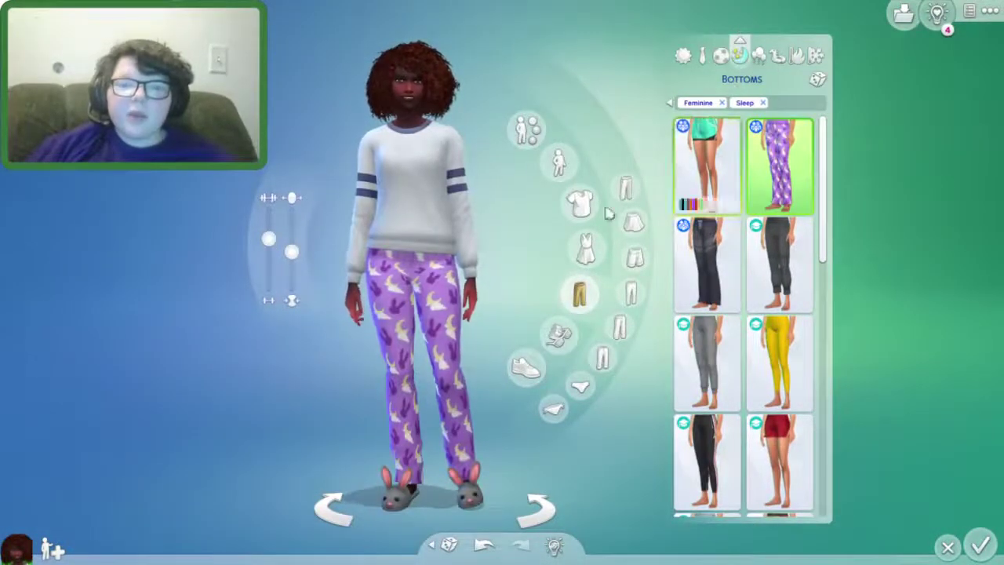